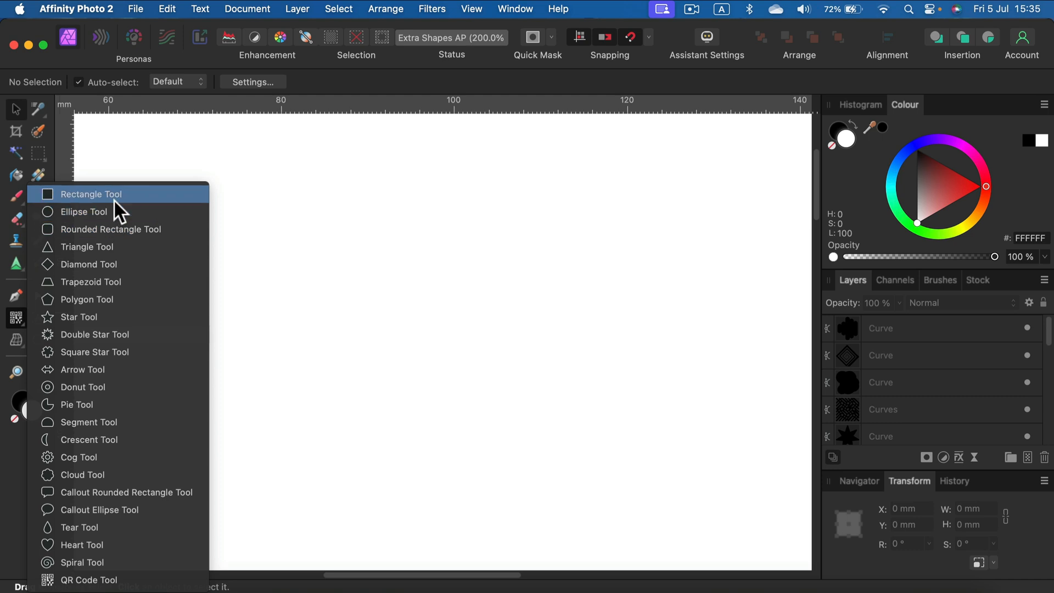
mouse_move(110, 343)
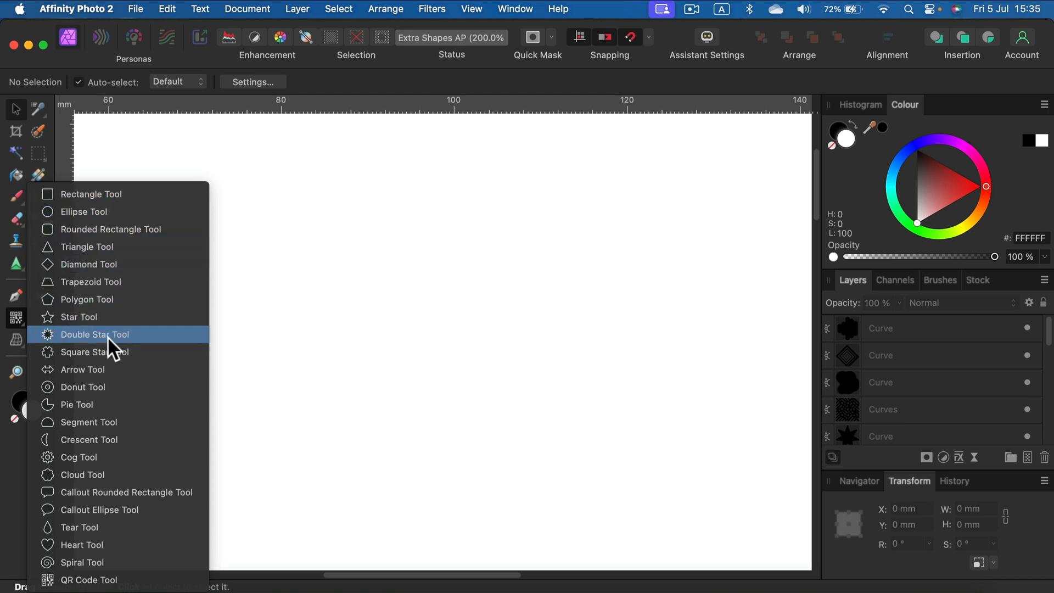
mouse_move(109, 518)
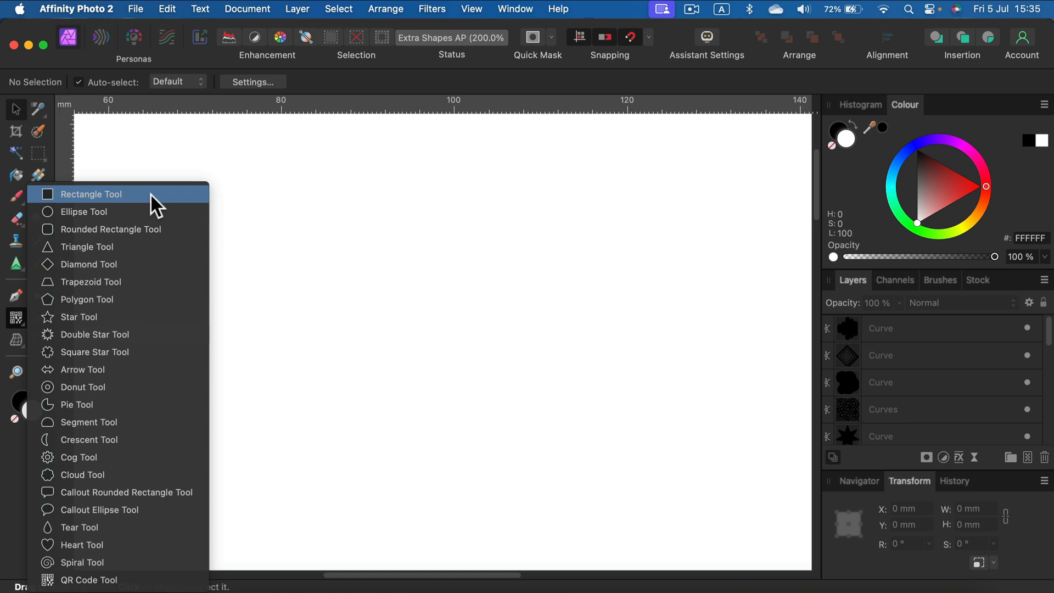
Choose the Rectangle Tool from the shape tool flyout in the Tools panel
click(91, 193)
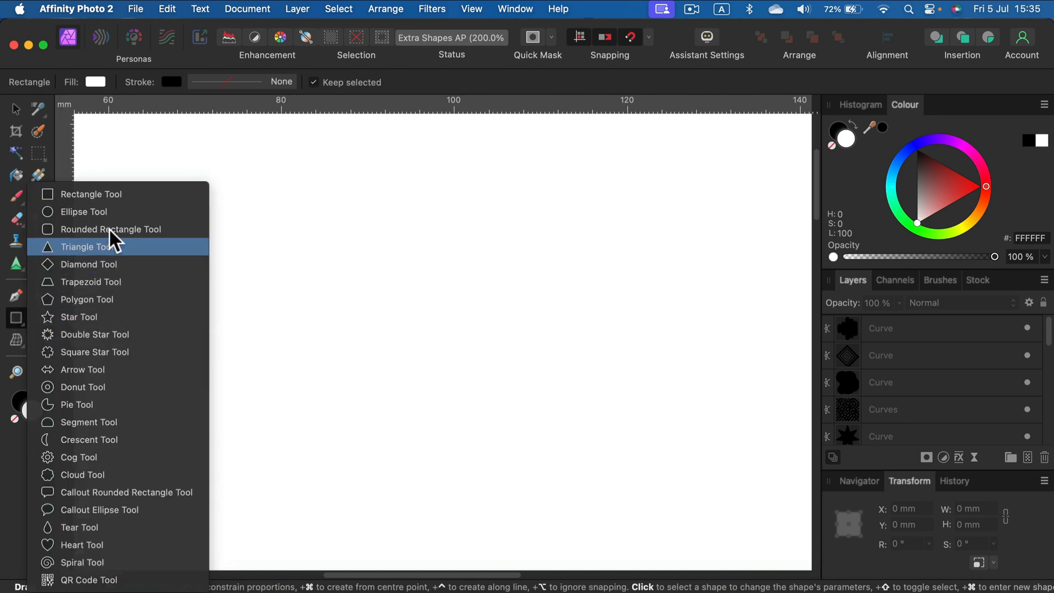
mouse_move(121, 230)
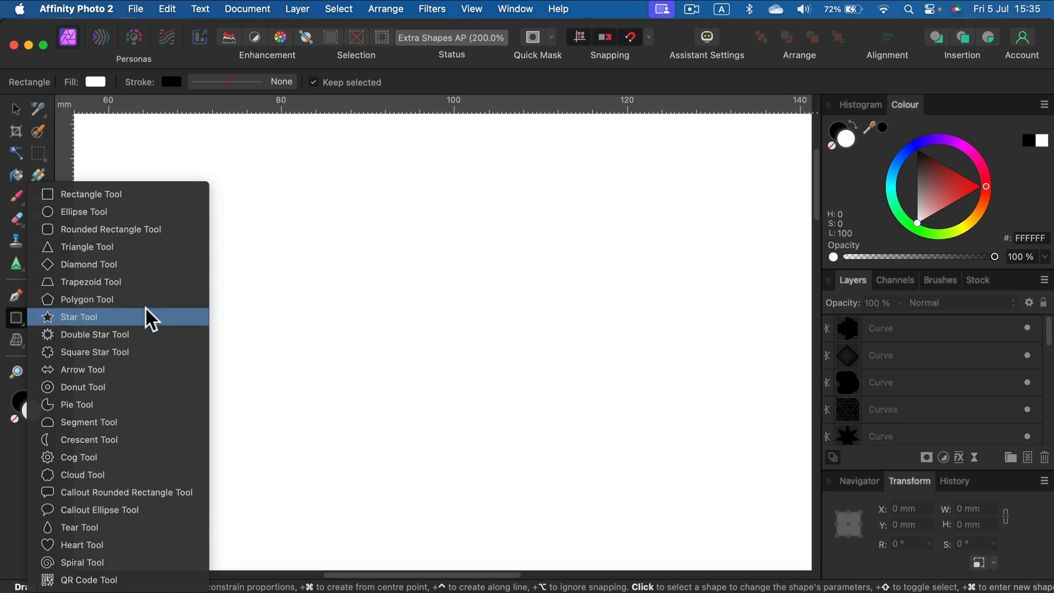
Draw a large, evenly proportioned star and fill it with muted blue
drag(211, 190, 547, 422)
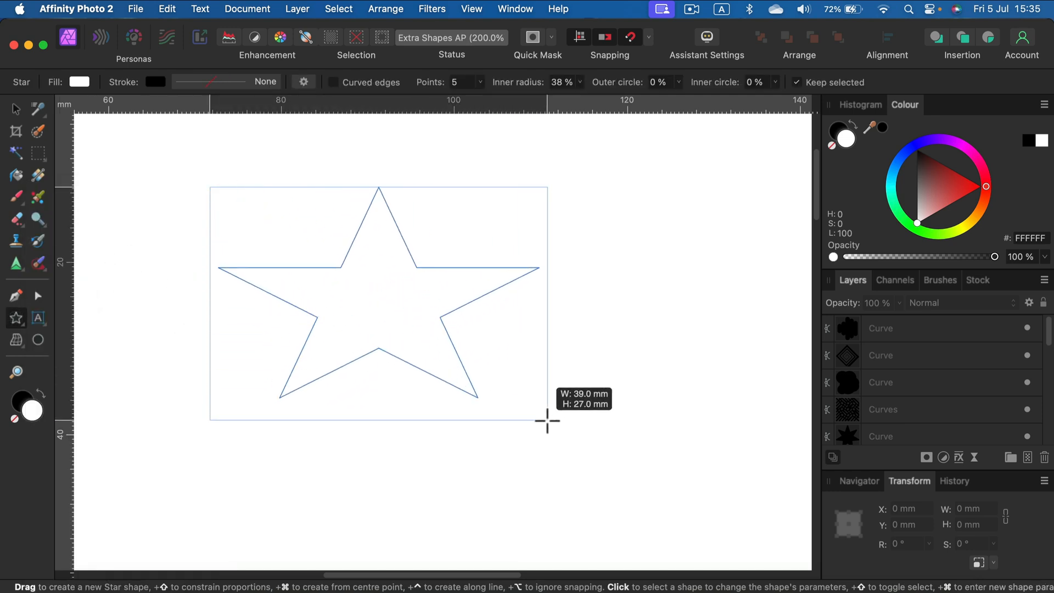
drag(547, 422, 434, 355)
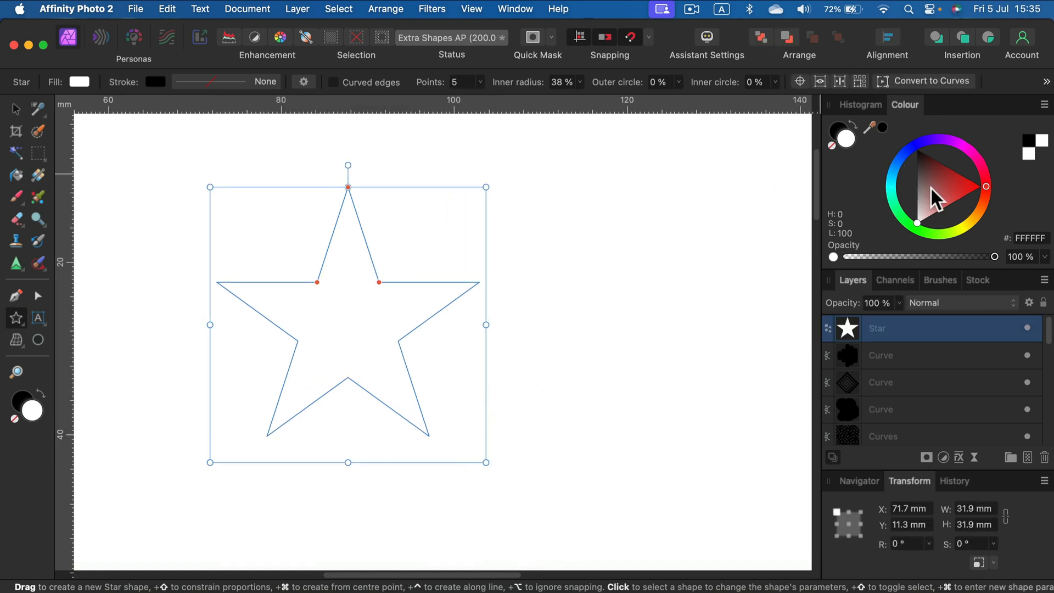
click(942, 197)
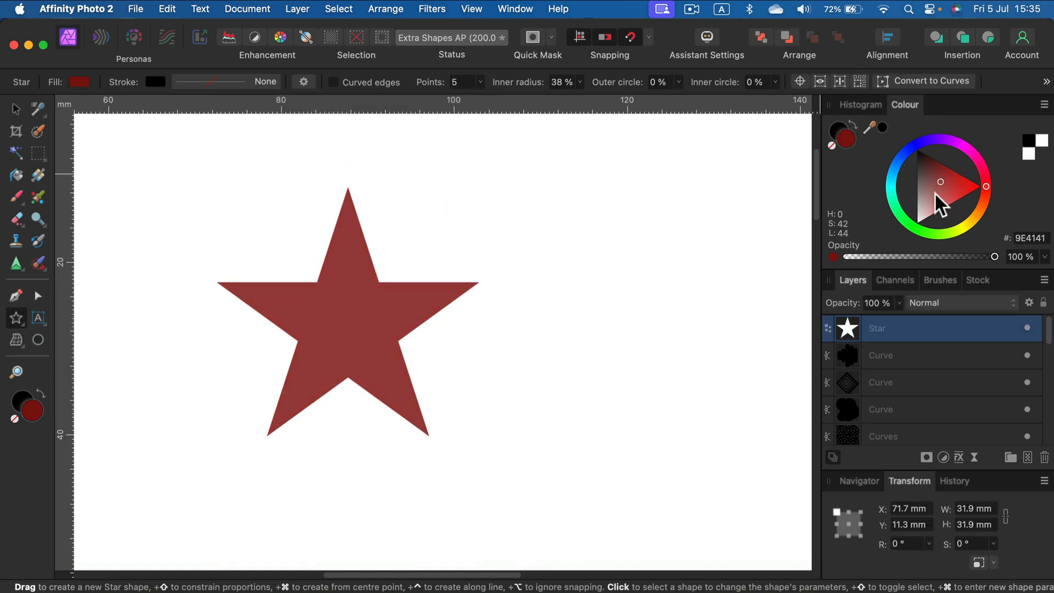
click(947, 199)
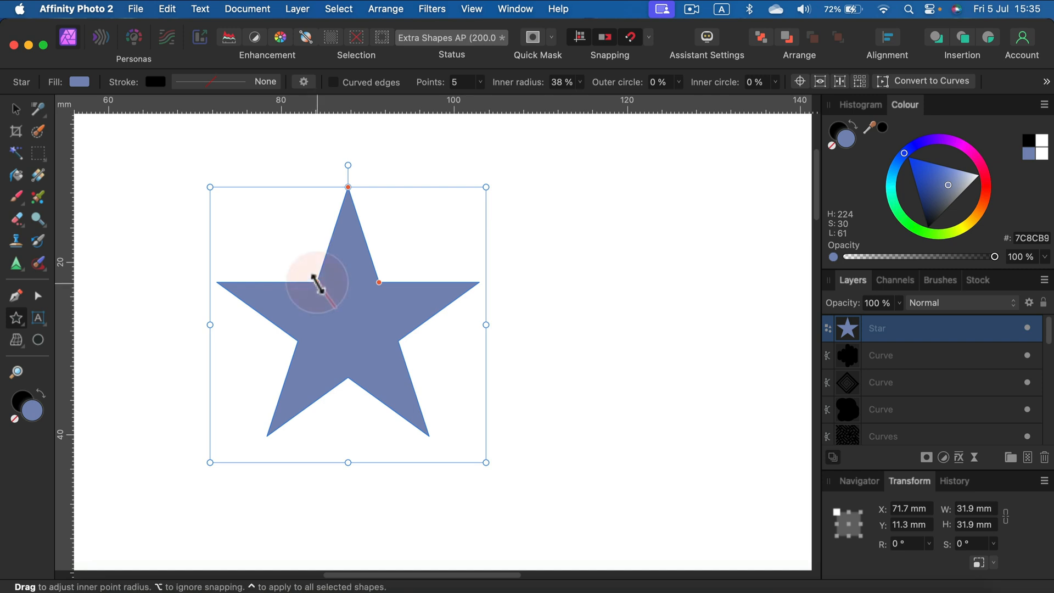
Experiment with the star's inner corner rounding and inner radius, then restore its pointed shape
drag(348, 281, 320, 294)
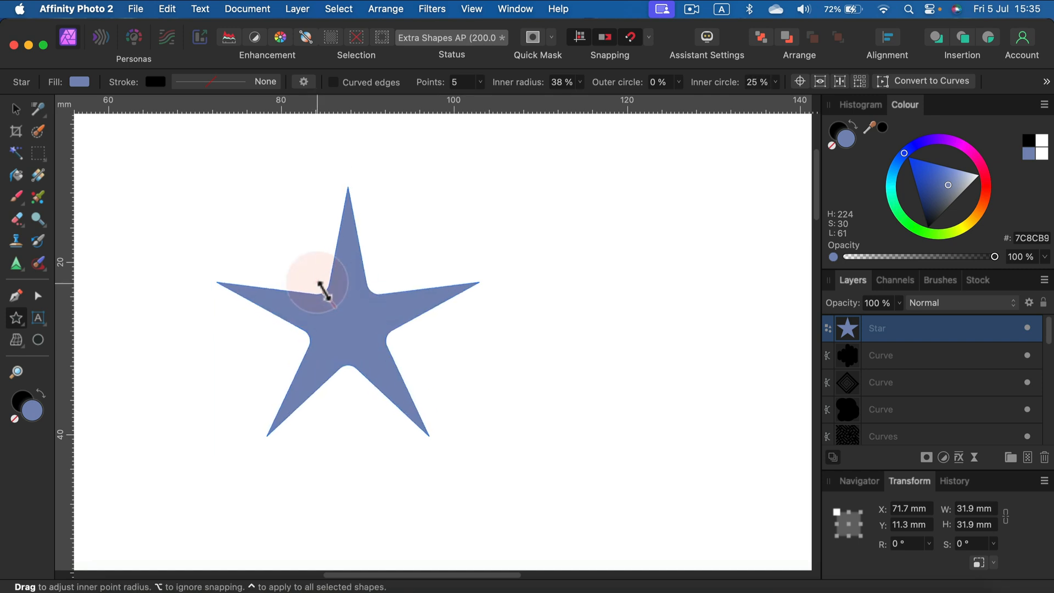
drag(320, 283, 323, 299)
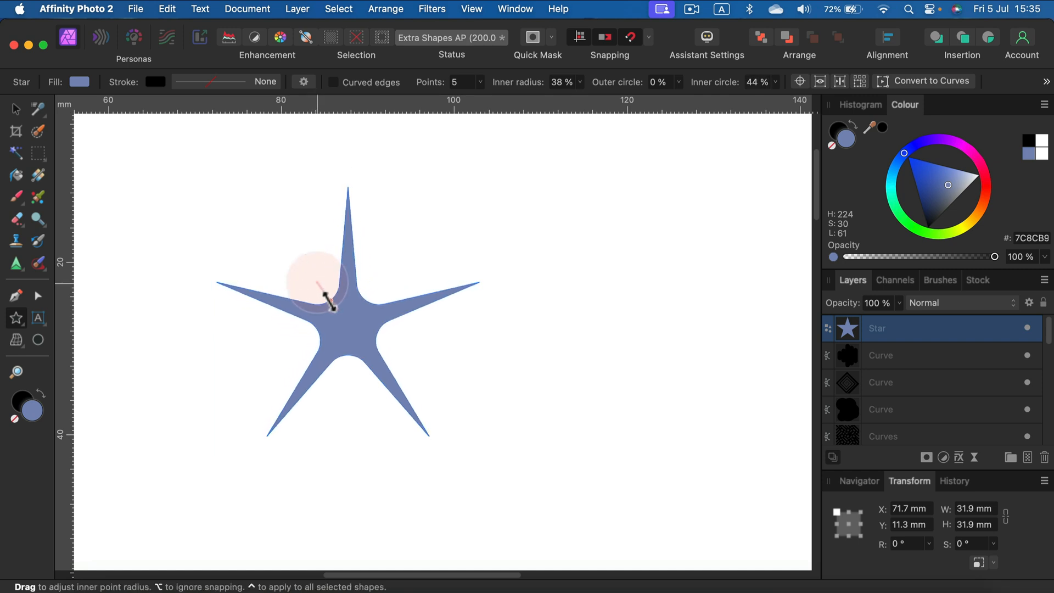
drag(316, 282, 380, 286)
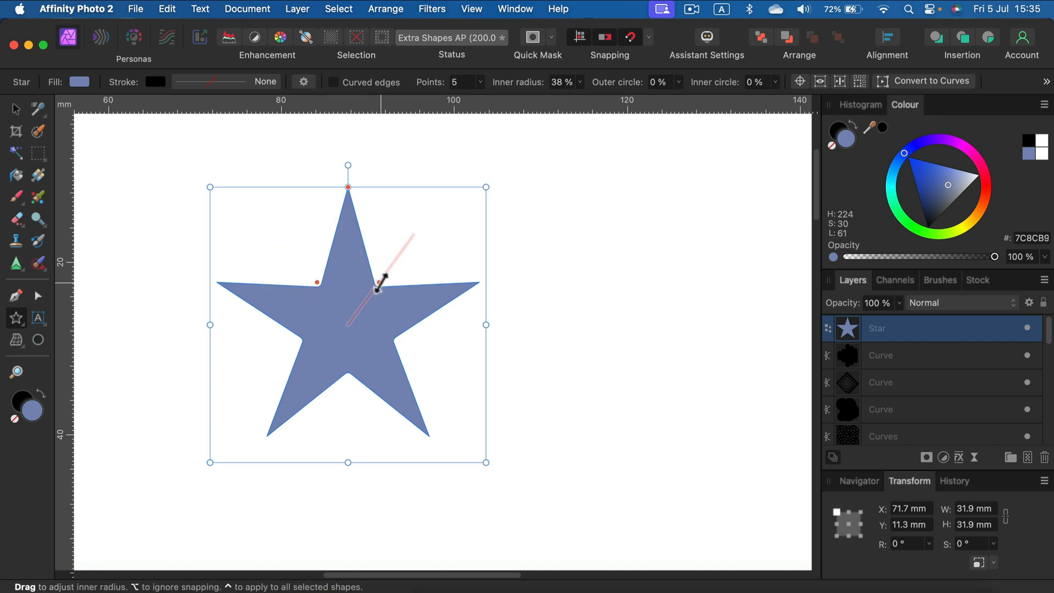
drag(378, 285, 408, 240)
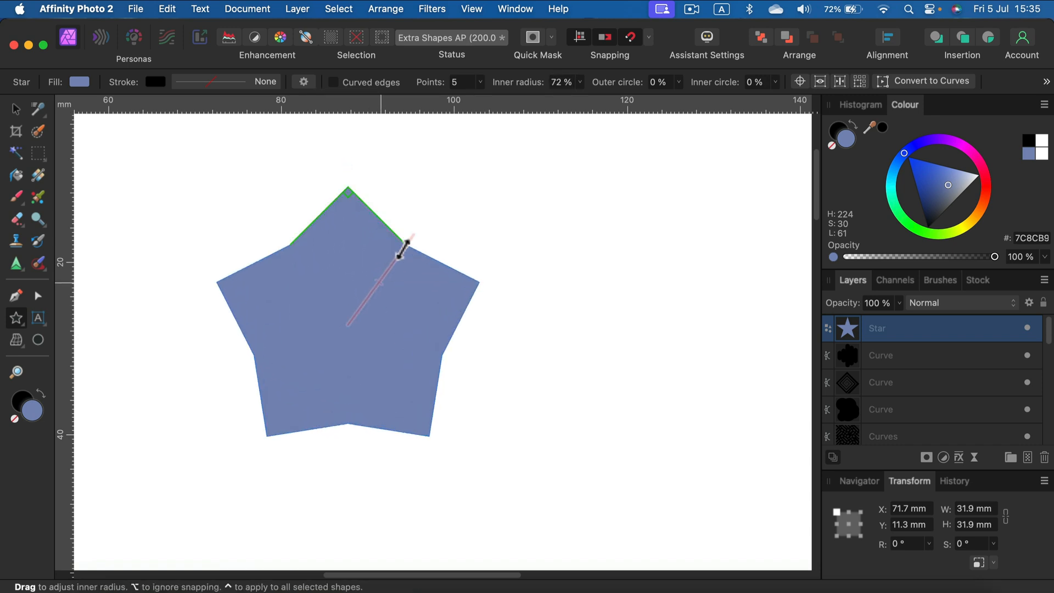
drag(403, 238, 349, 202)
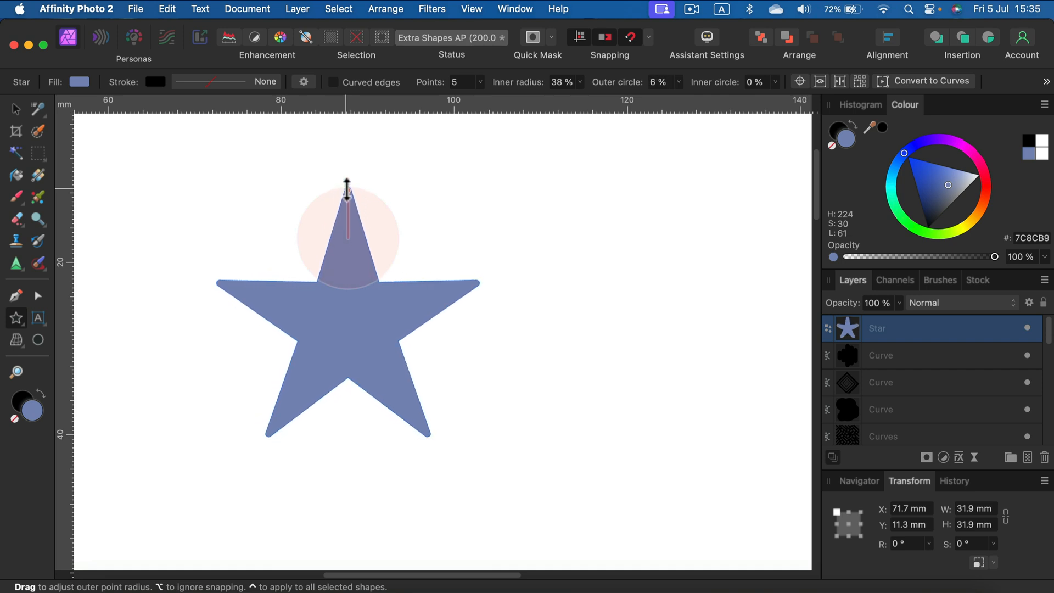
Round the tips of the eleven-point star's points
drag(348, 195, 348, 175)
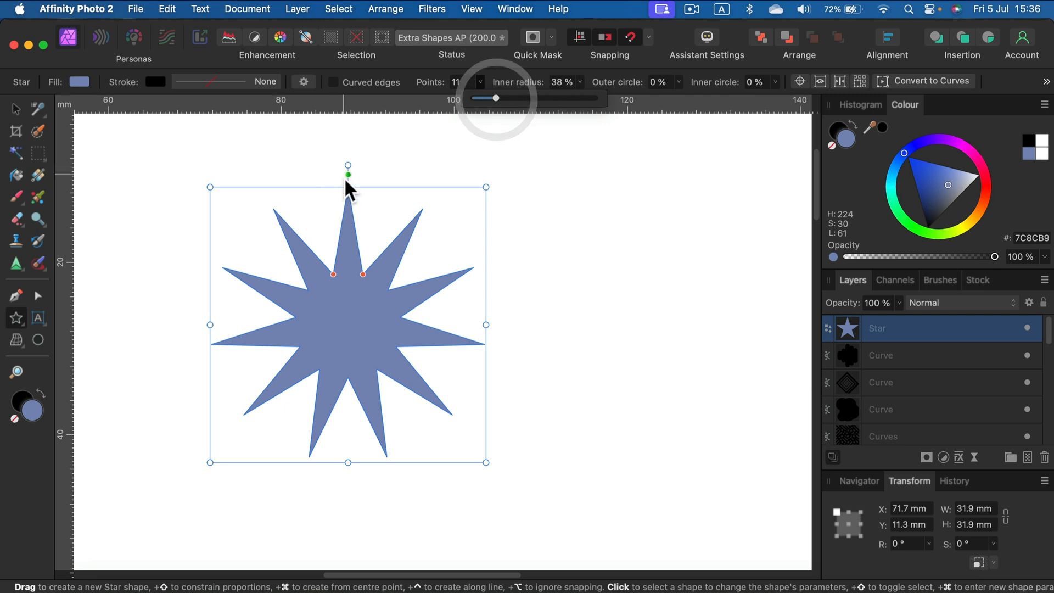
drag(348, 174, 348, 199)
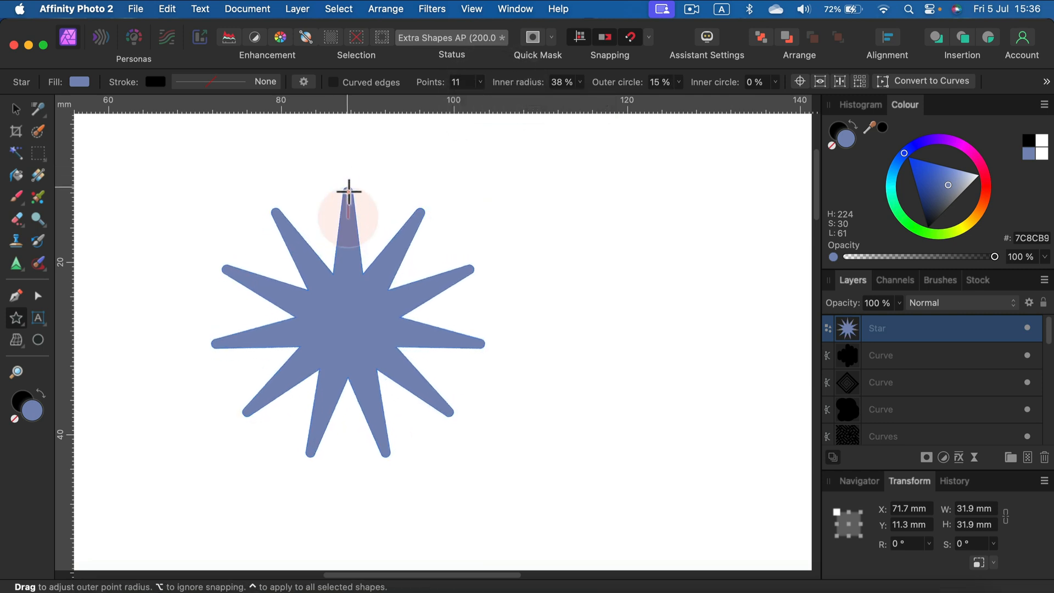
drag(348, 202, 322, 235)
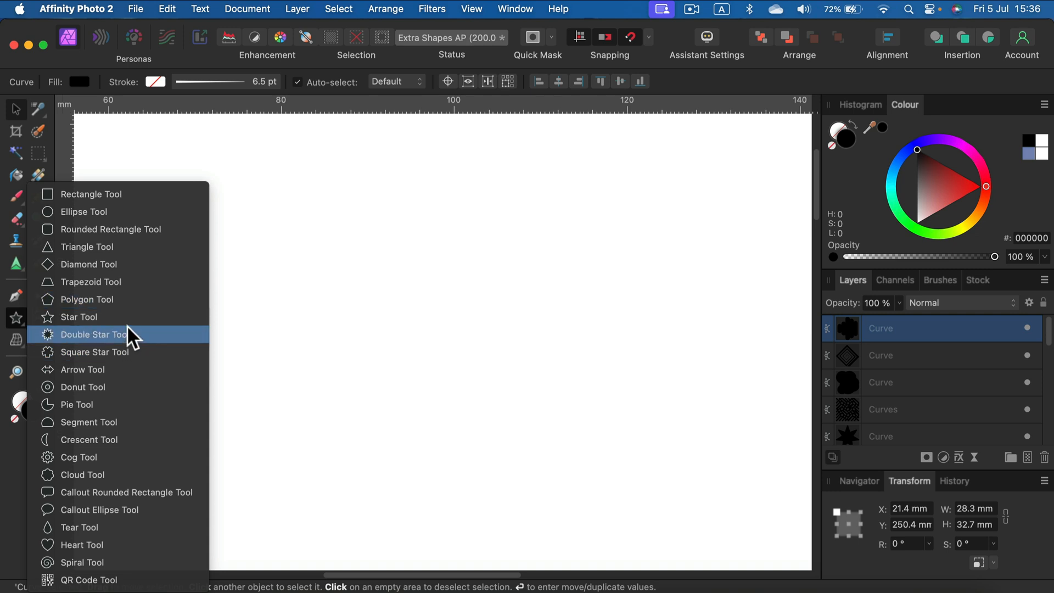
mouse_move(133, 509)
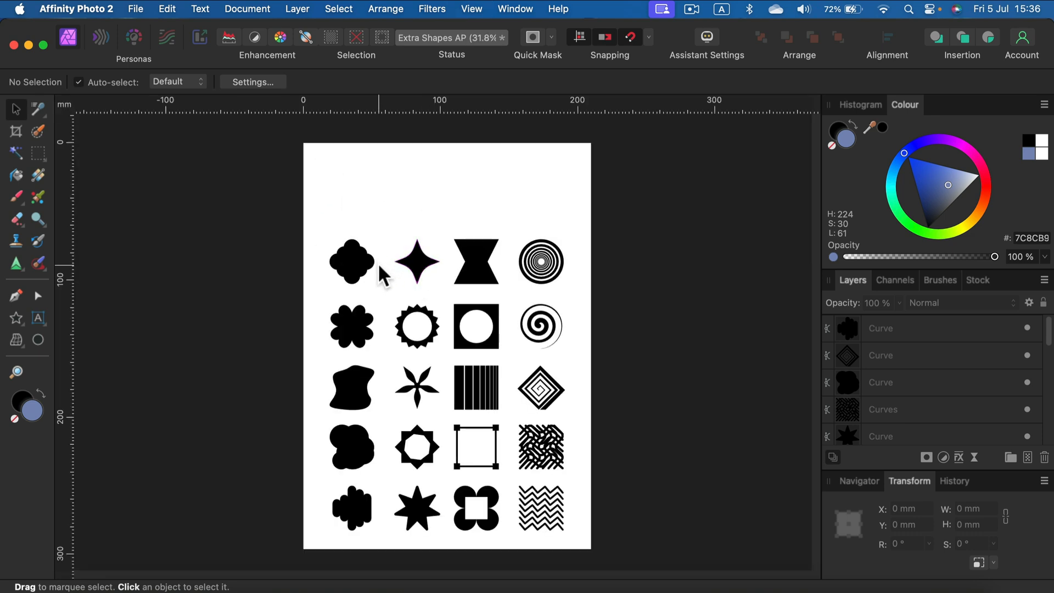
mouse_move(362, 282)
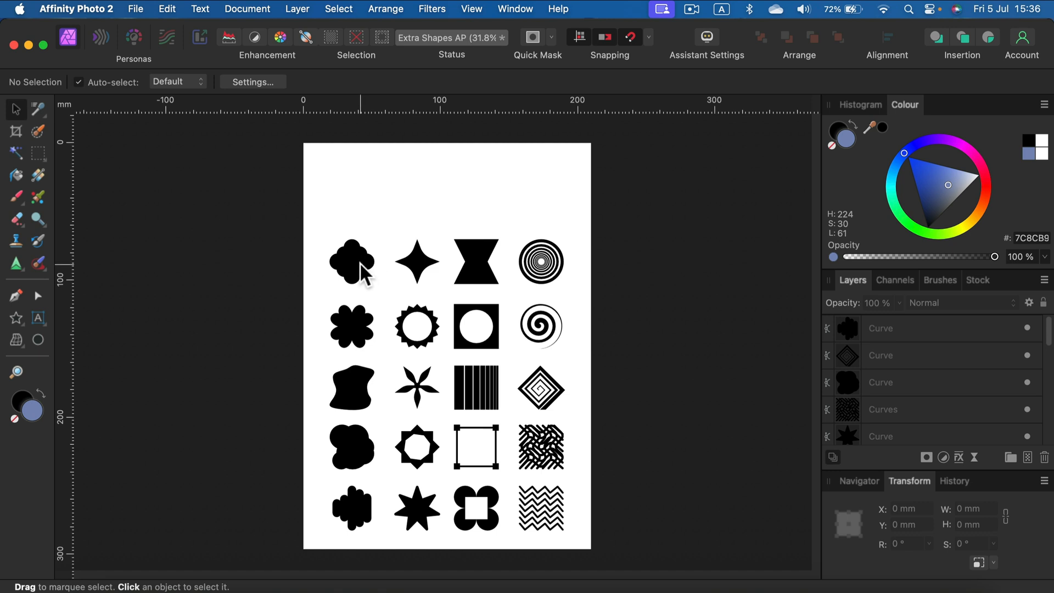
With the page of twenty black shapes in view, switch to the Rectangle Tool
click(541, 263)
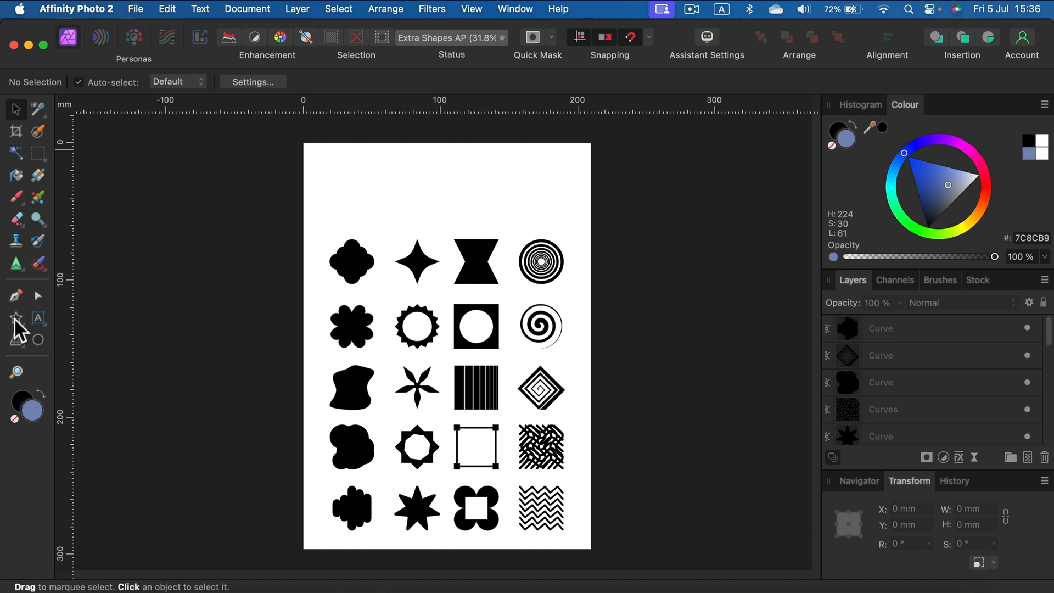
click(17, 317)
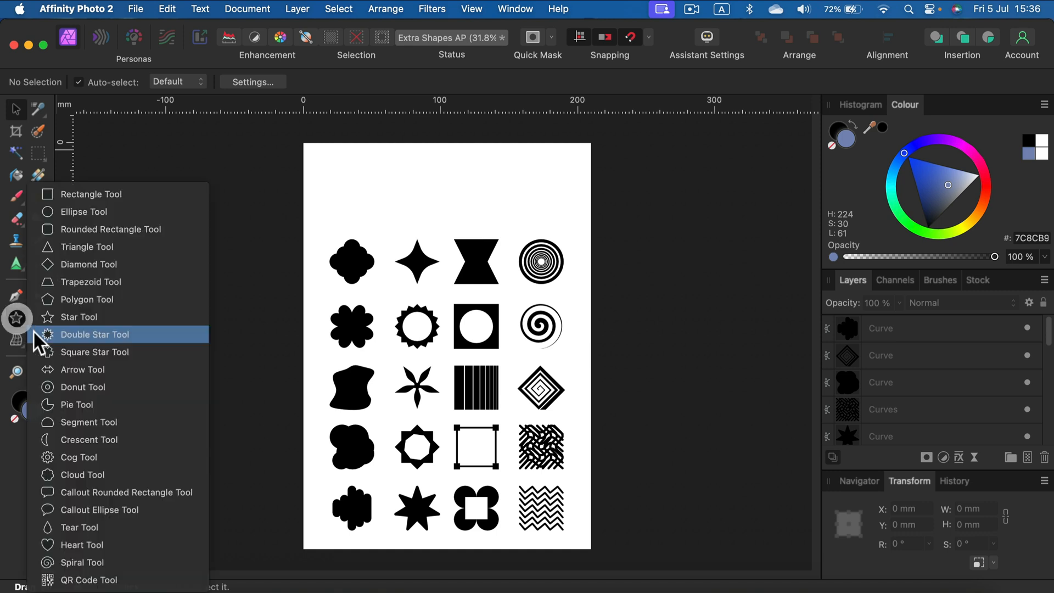
click(87, 299)
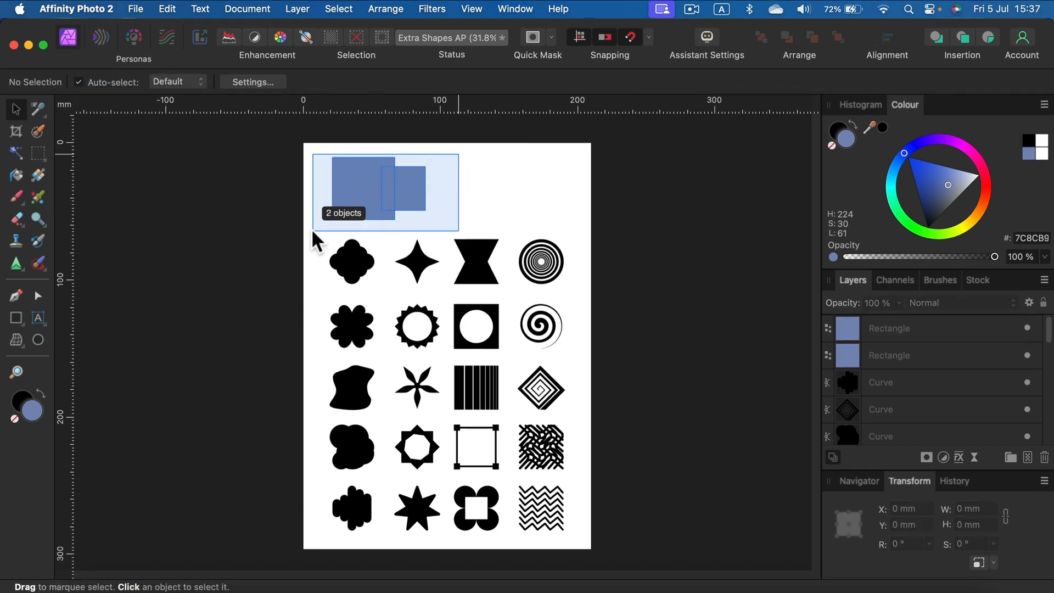
right_click(377, 189)
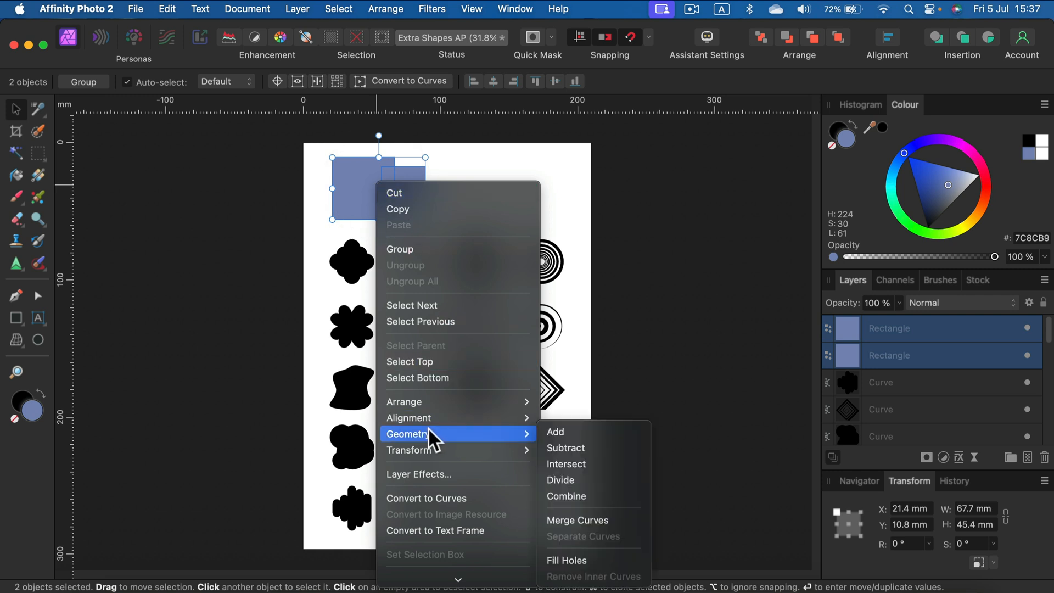
mouse_move(576, 456)
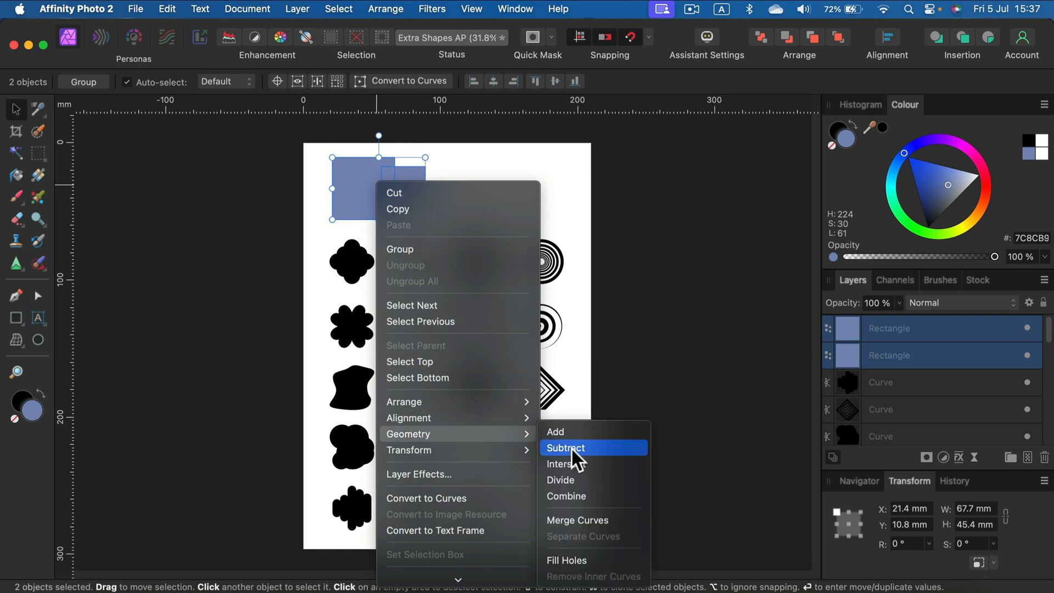
mouse_move(573, 509)
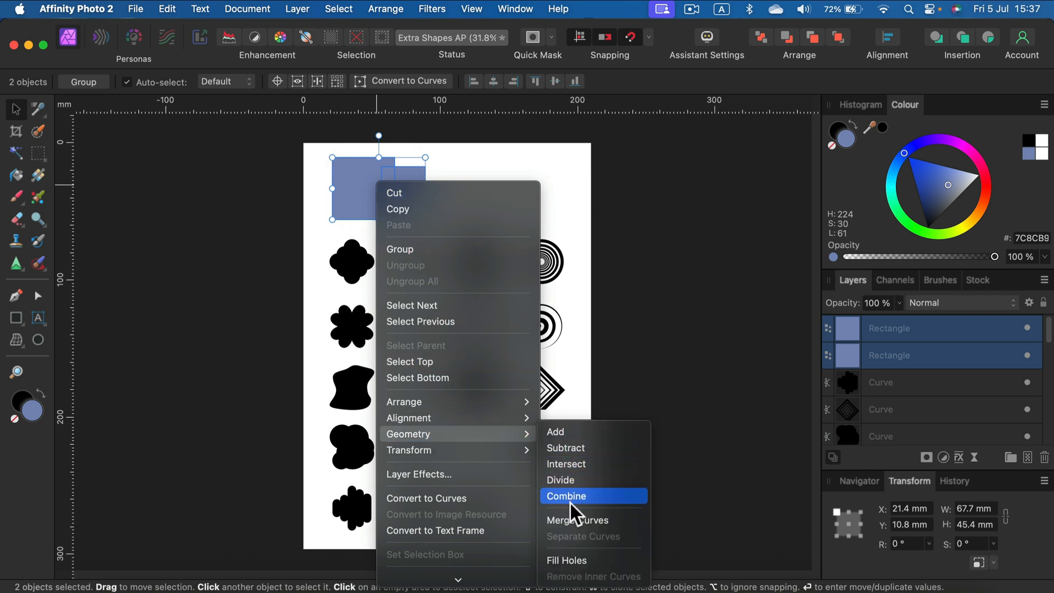
click(567, 495)
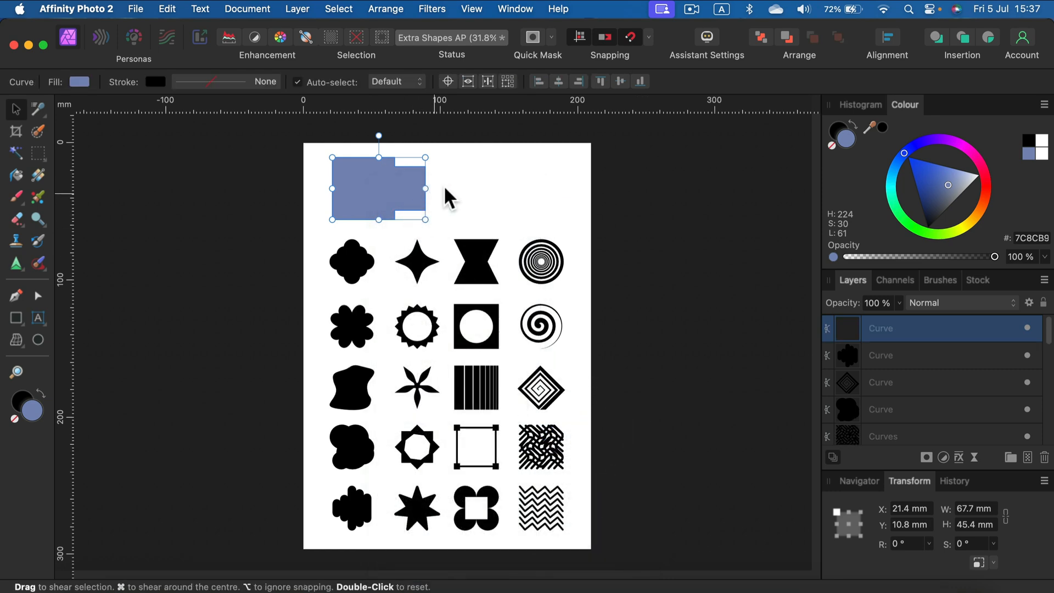
drag(377, 188, 440, 196)
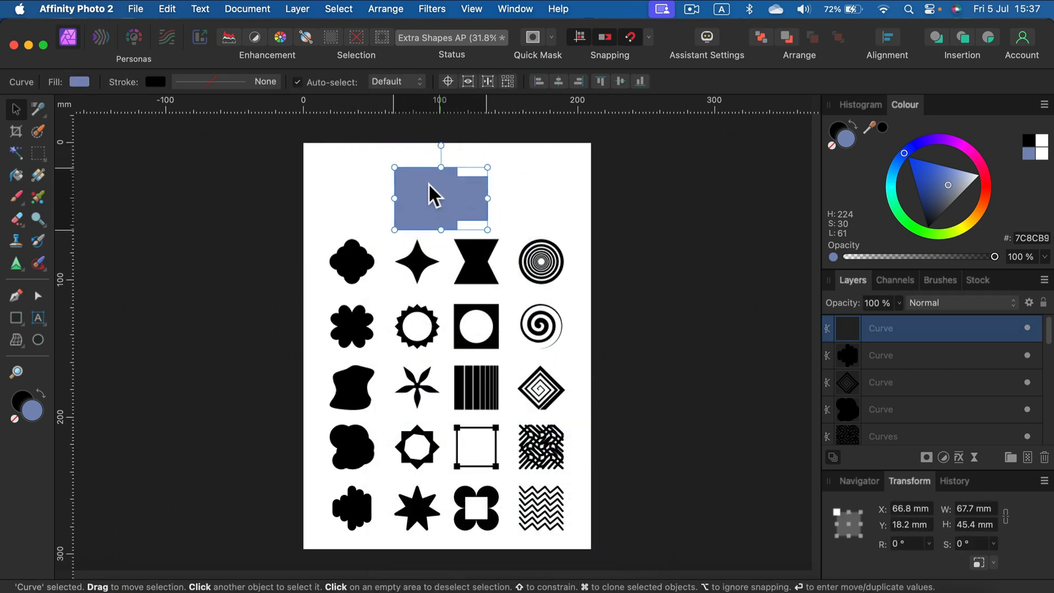
drag(433, 197, 447, 190)
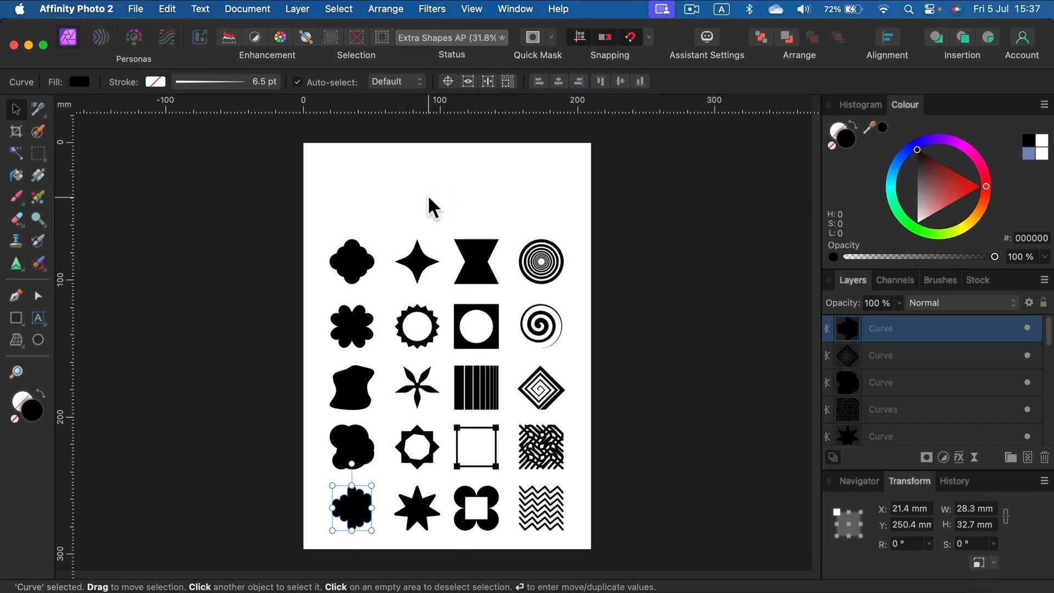
mouse_move(420, 232)
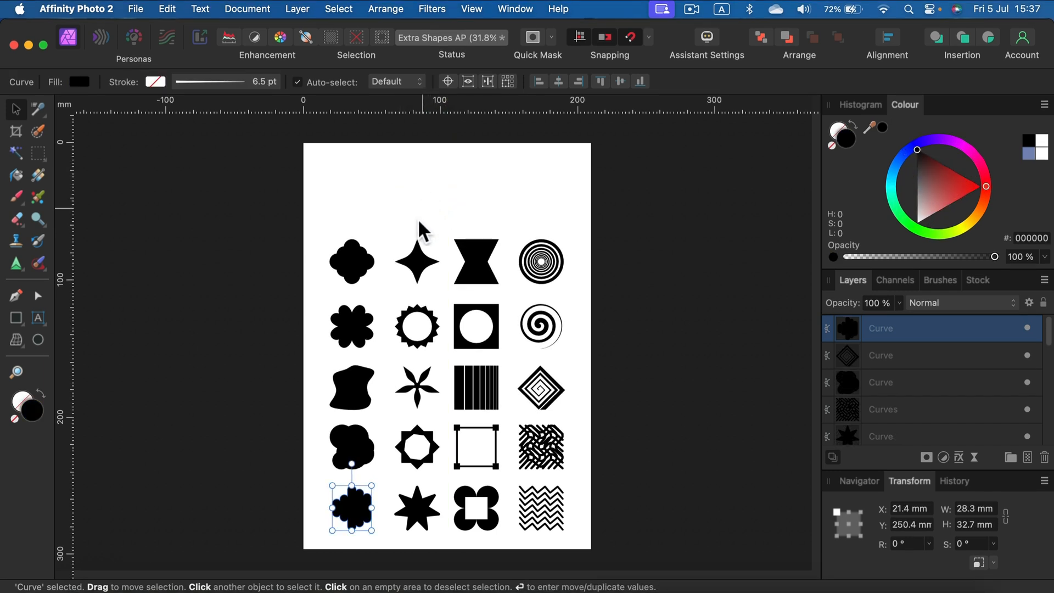
mouse_move(373, 492)
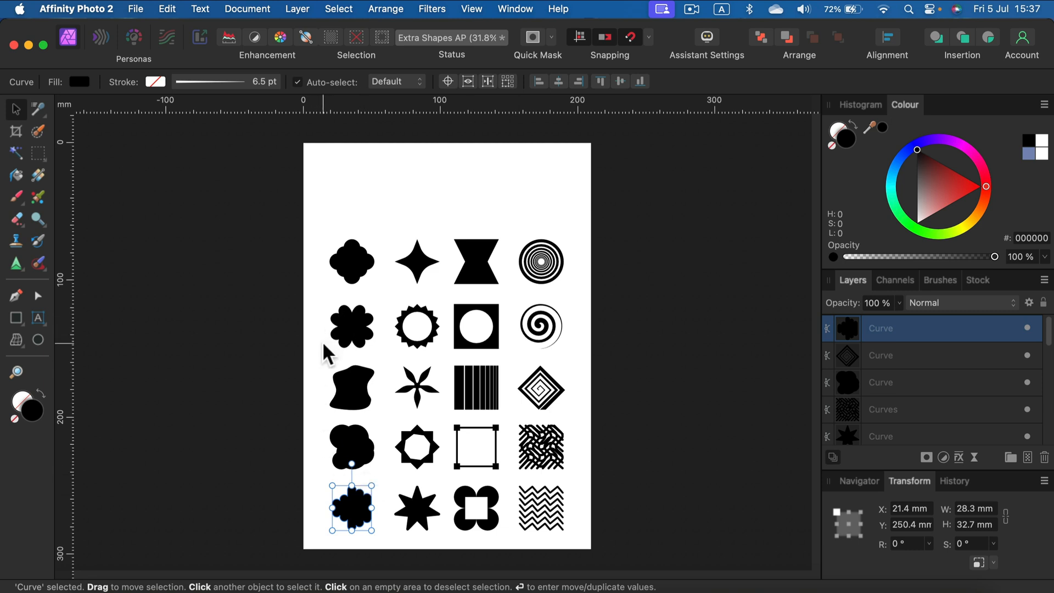
mouse_move(330, 288)
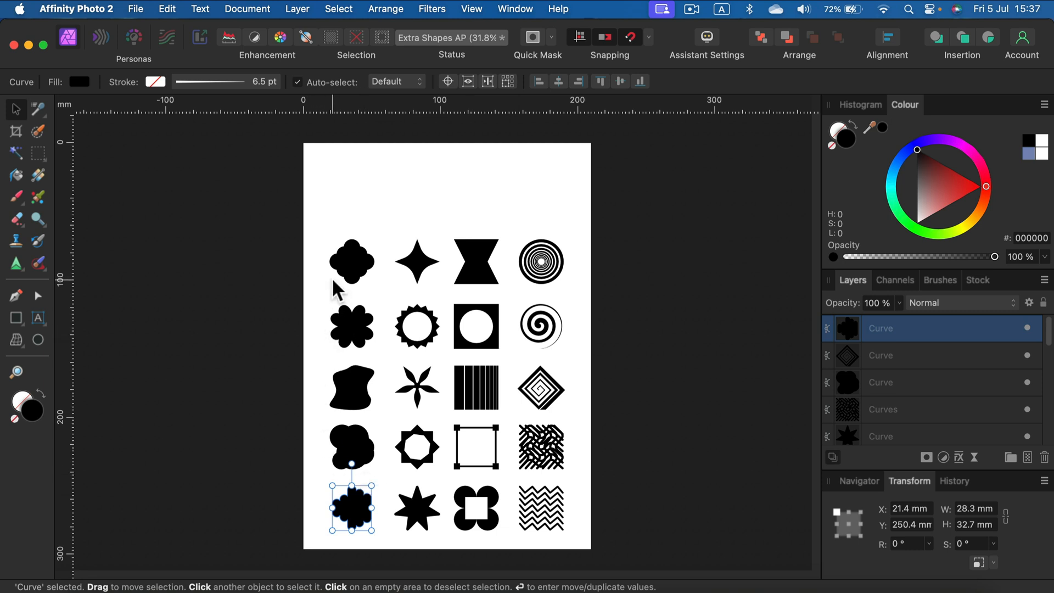
mouse_move(383, 265)
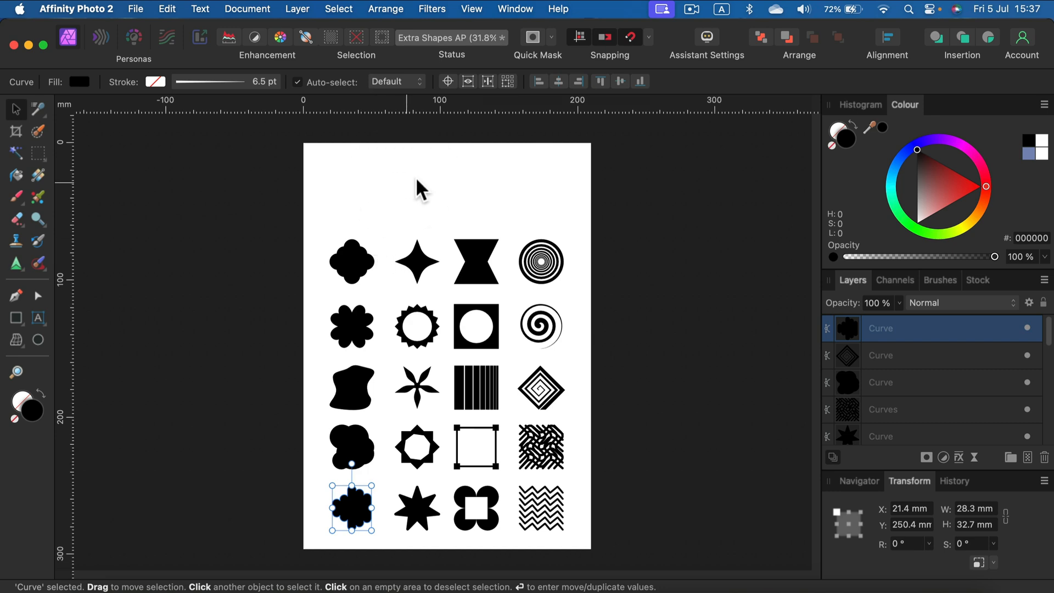
Show the Assets panel and create a new asset category named 'Extra Shapes'
click(514, 9)
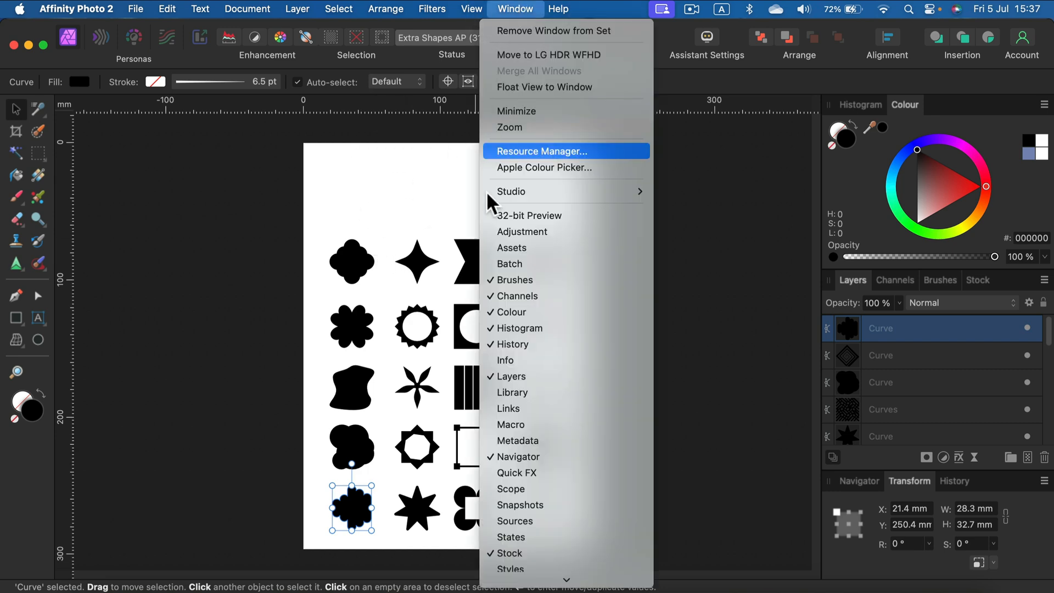
click(511, 248)
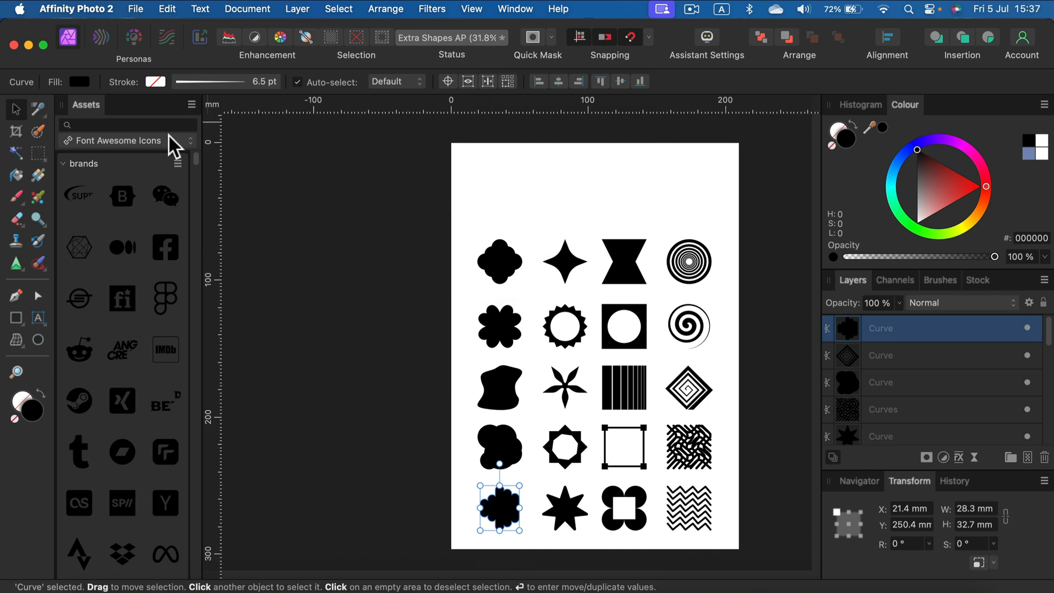
mouse_move(191, 463)
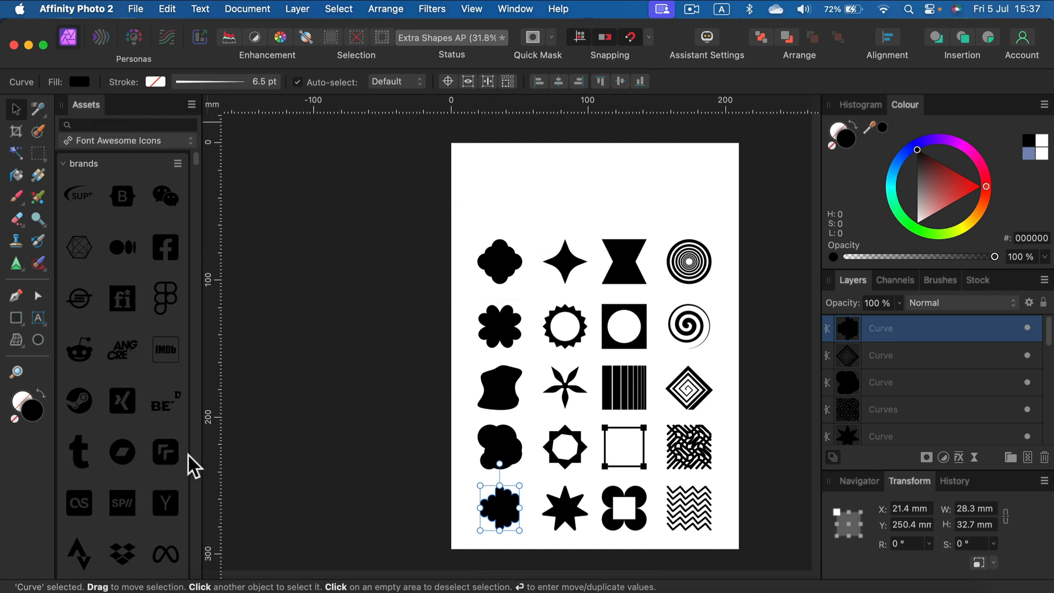
click(191, 104)
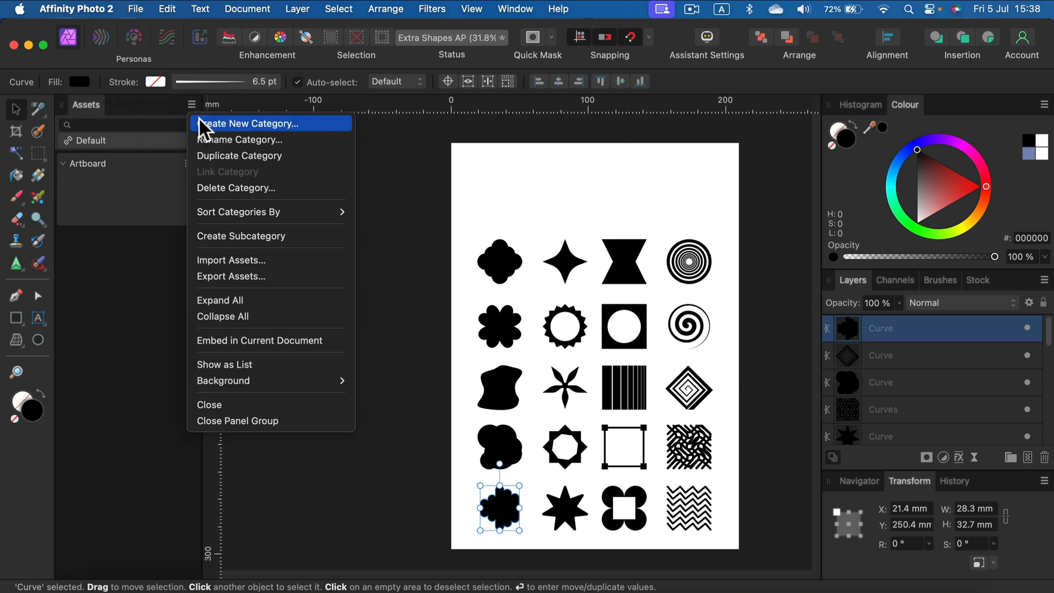
click(267, 123)
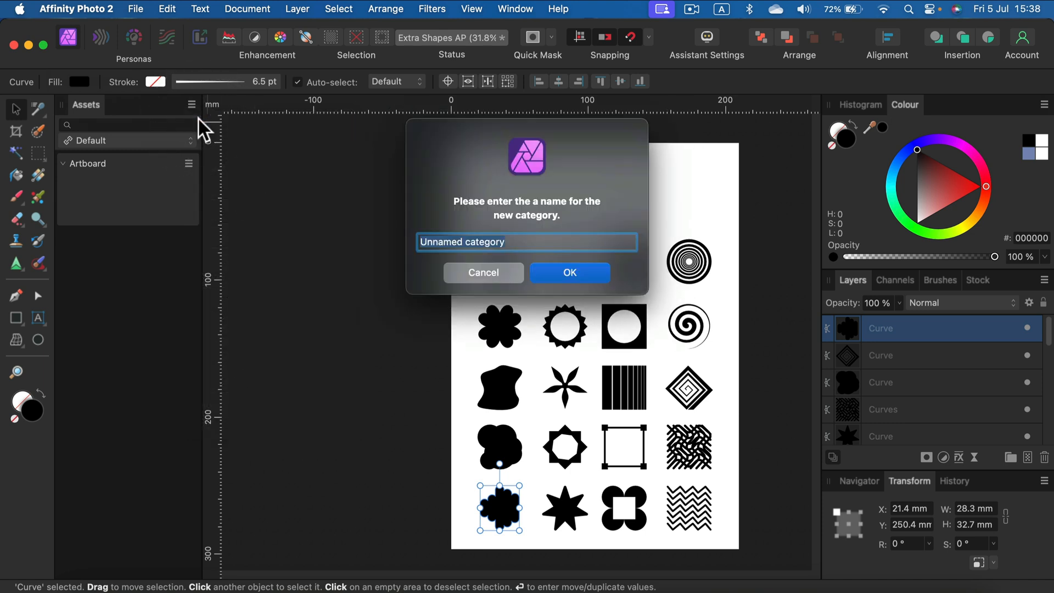
text(Extra)
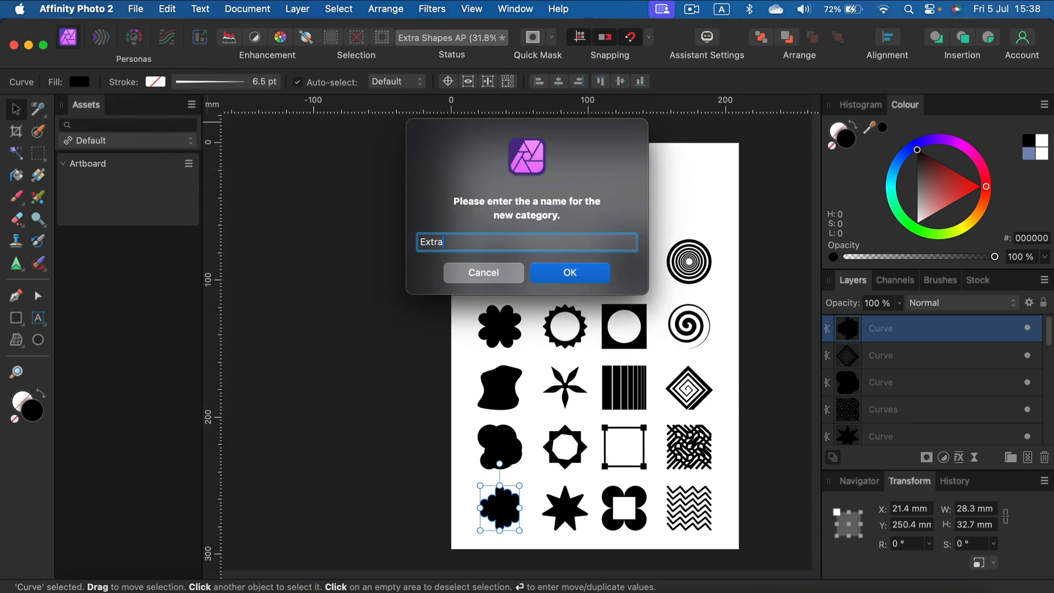
text(Shapes)
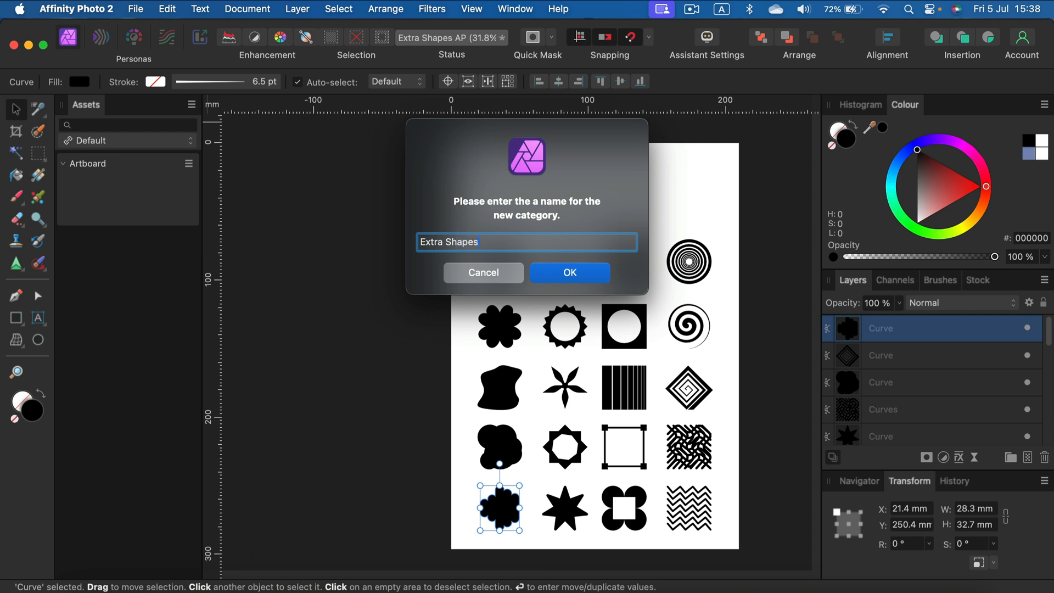
click(569, 272)
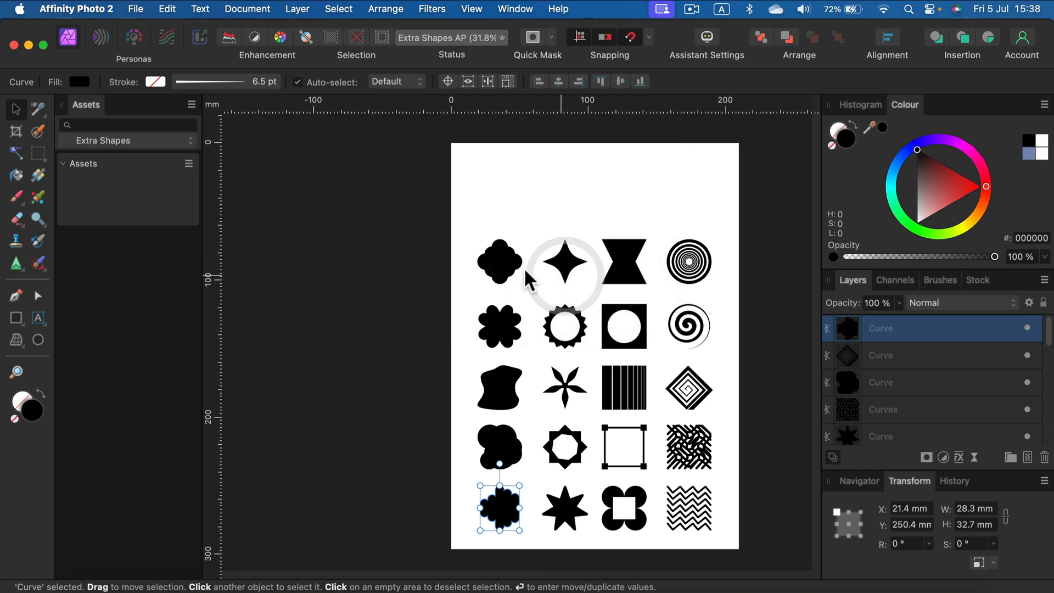
mouse_move(174, 178)
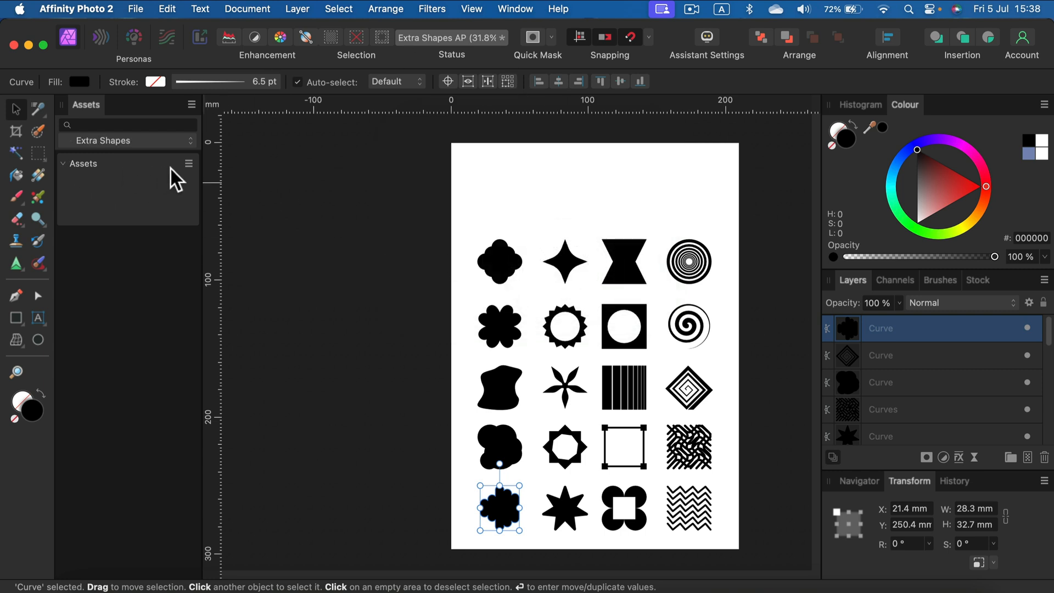
Save the five left-column shapes into the category's subcategory via Add from Selection
click(471, 189)
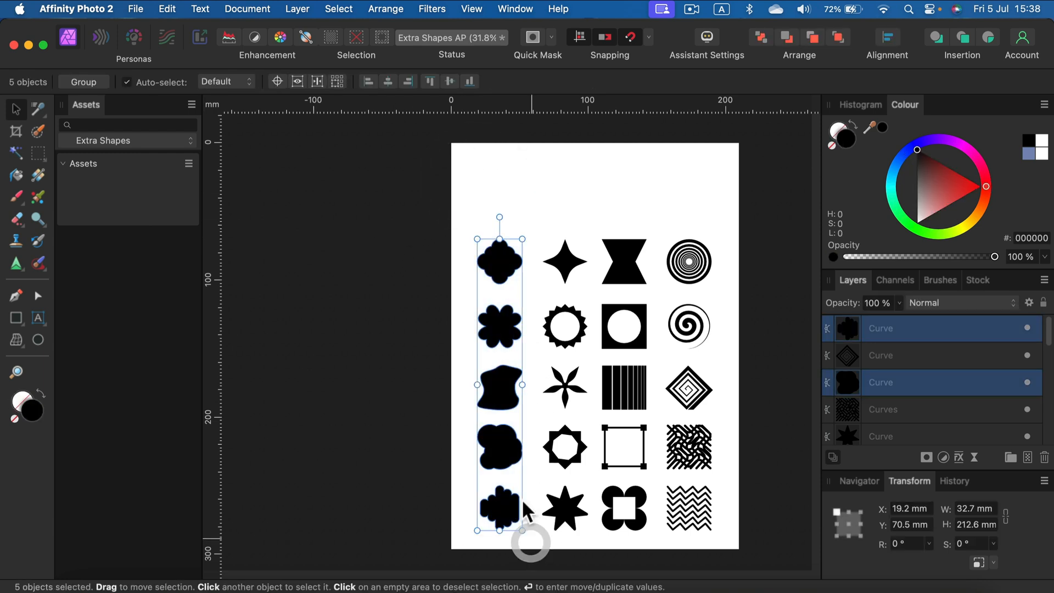
click(189, 162)
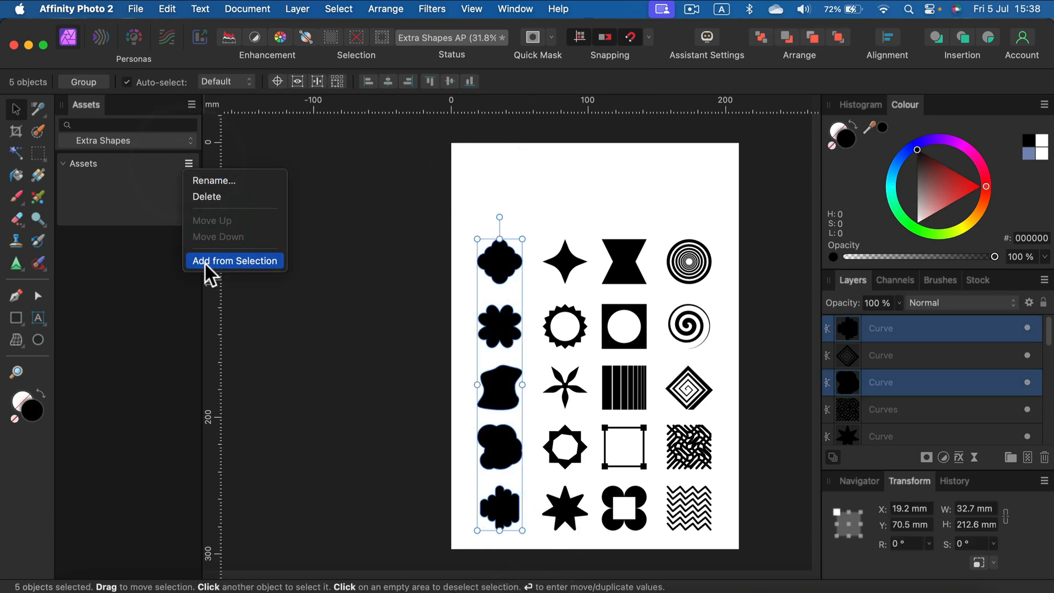
click(235, 260)
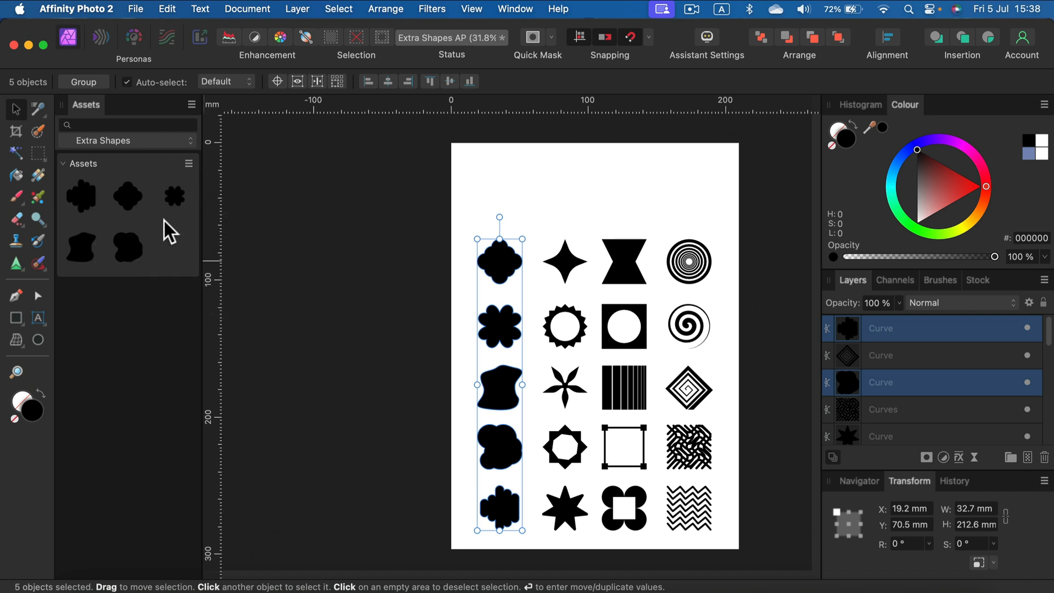
Add a new subcategory to Extra Shapes and select the second column of shapes for it
click(192, 103)
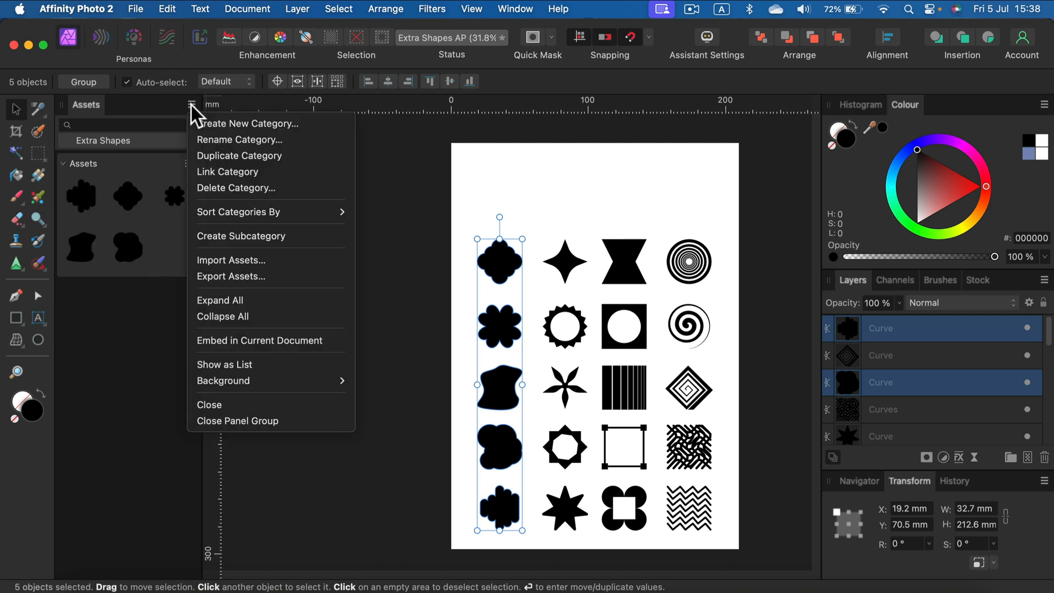
click(240, 123)
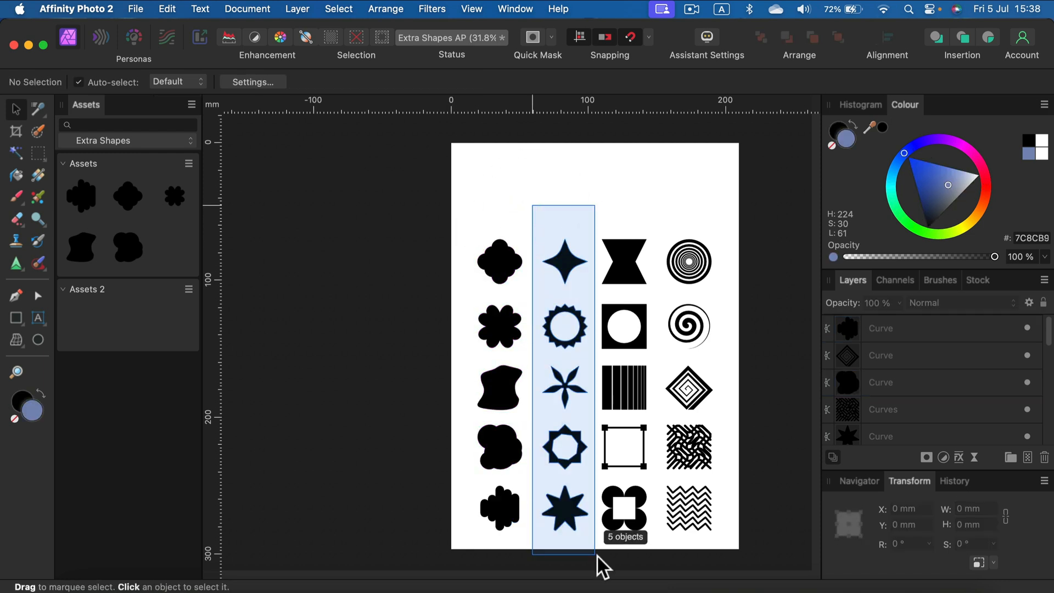
click(189, 290)
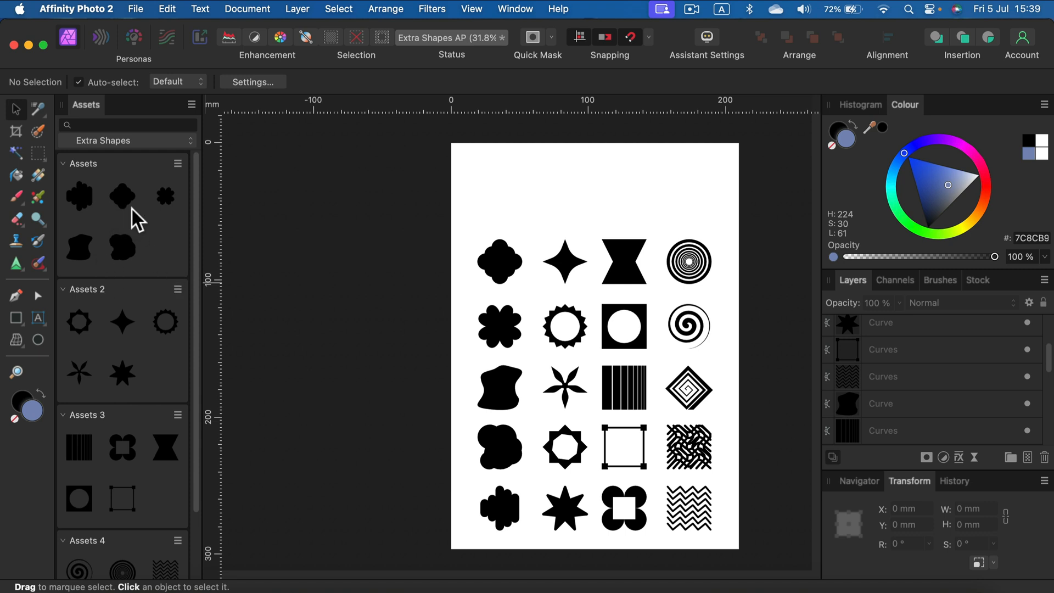
mouse_move(176, 255)
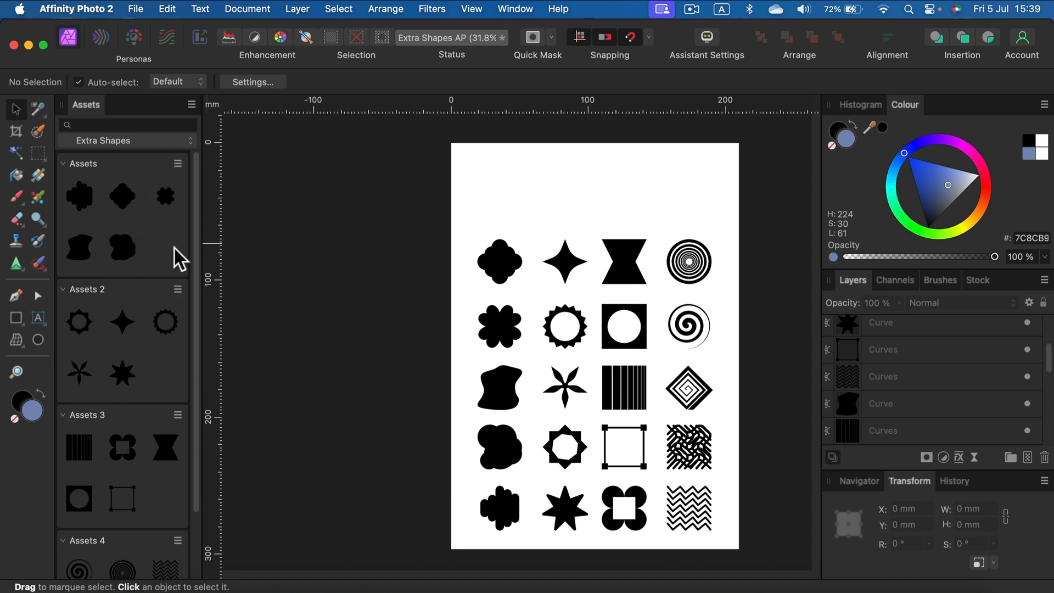
scroll(down, 3)
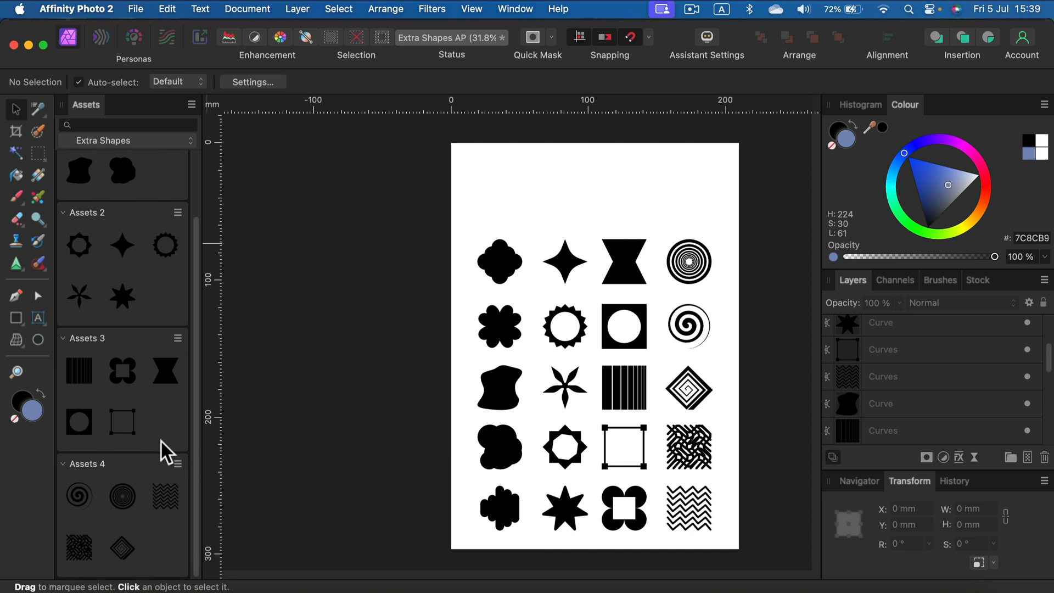
mouse_move(156, 445)
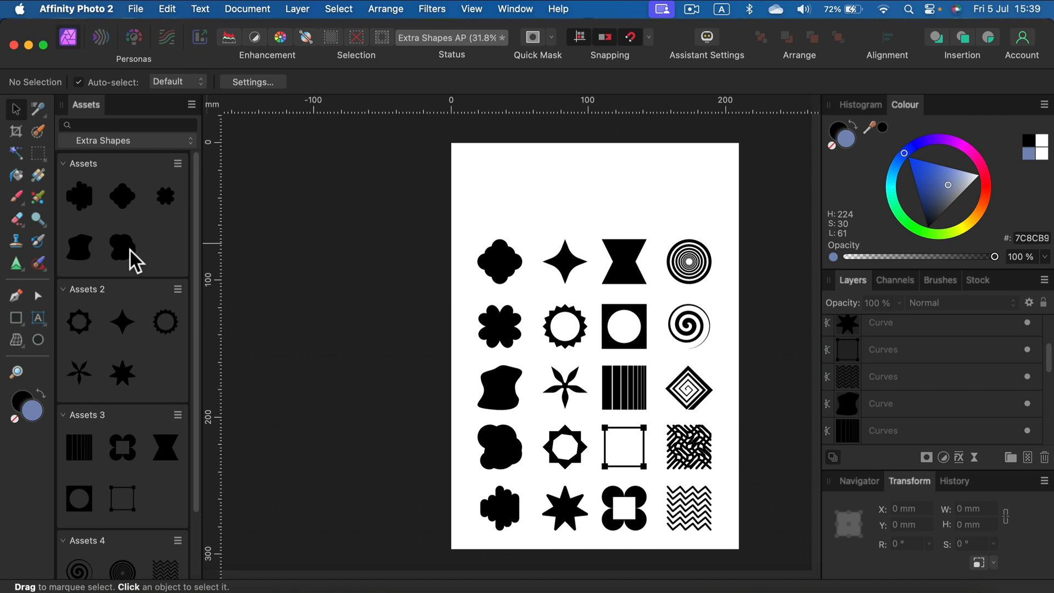
mouse_move(142, 191)
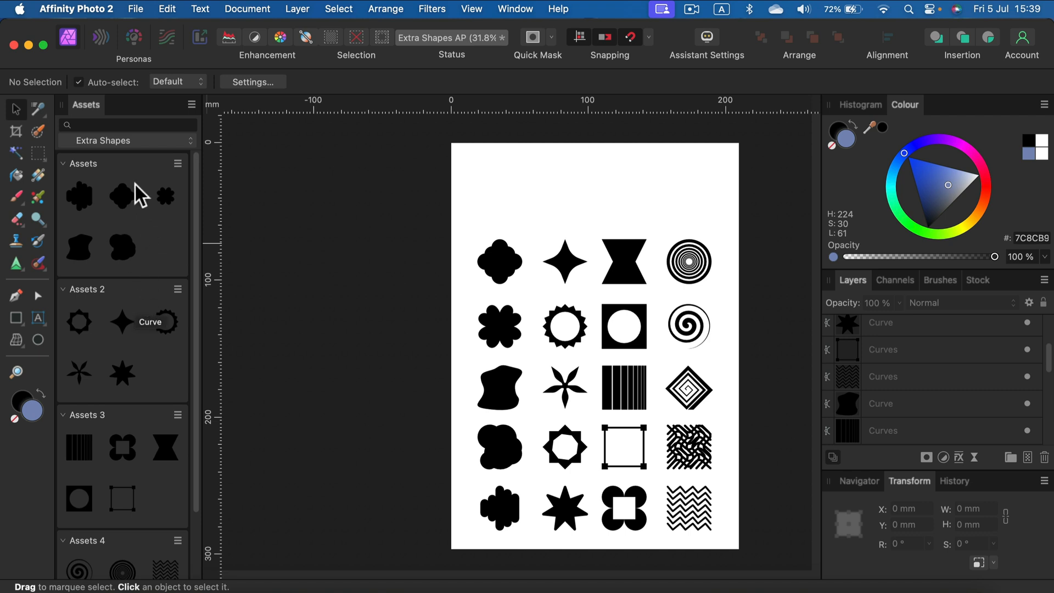
click(79, 196)
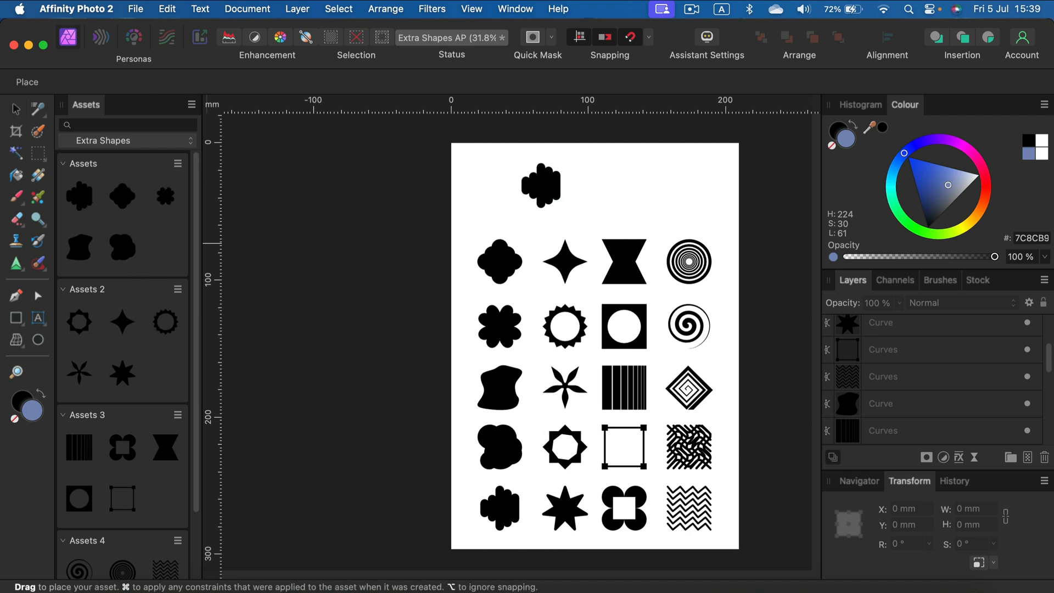
drag(540, 185, 605, 259)
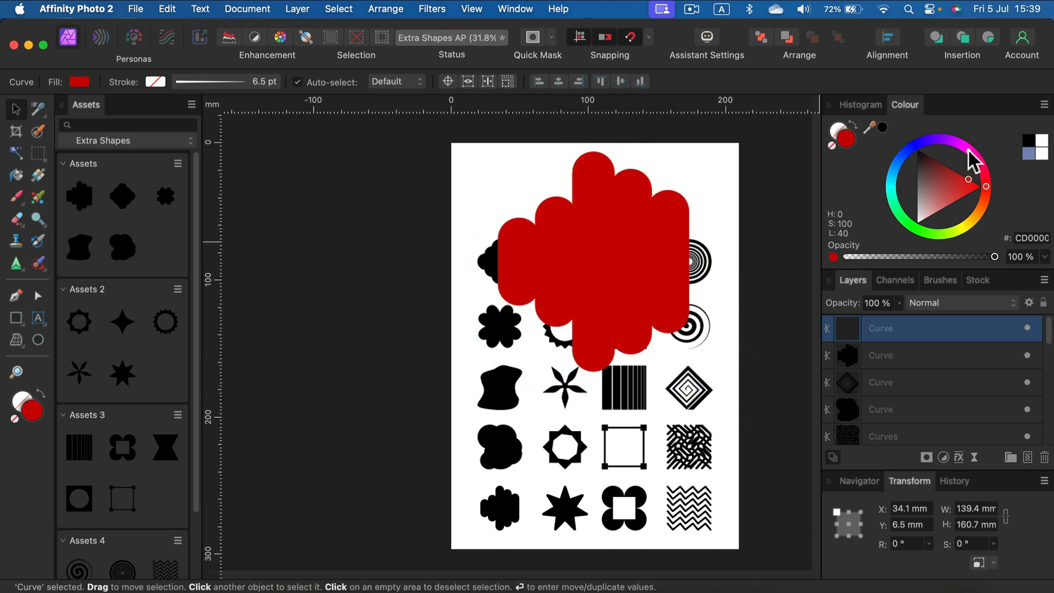
click(593, 261)
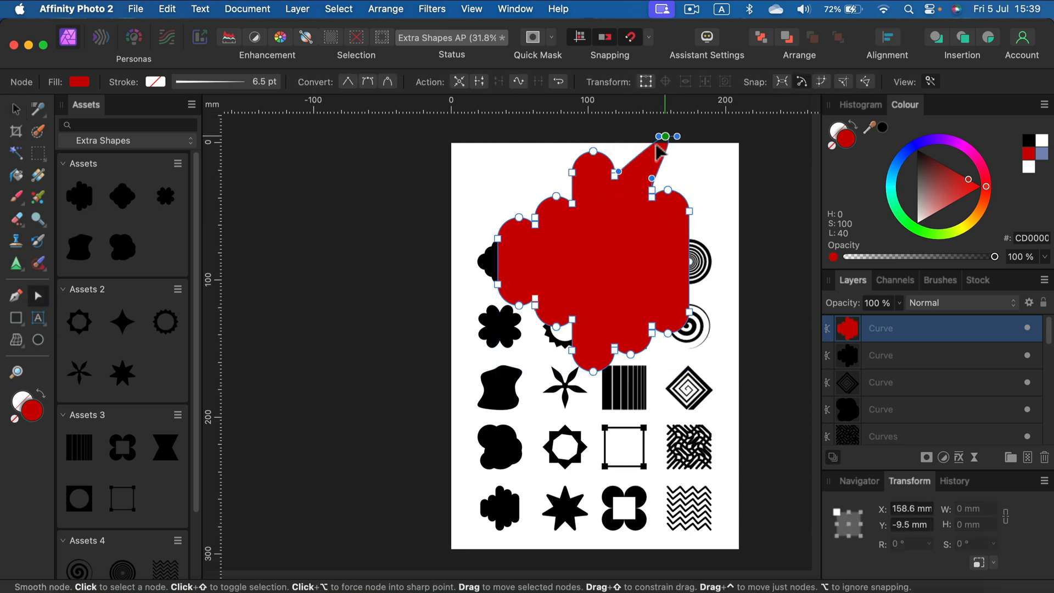
drag(662, 152, 635, 216)
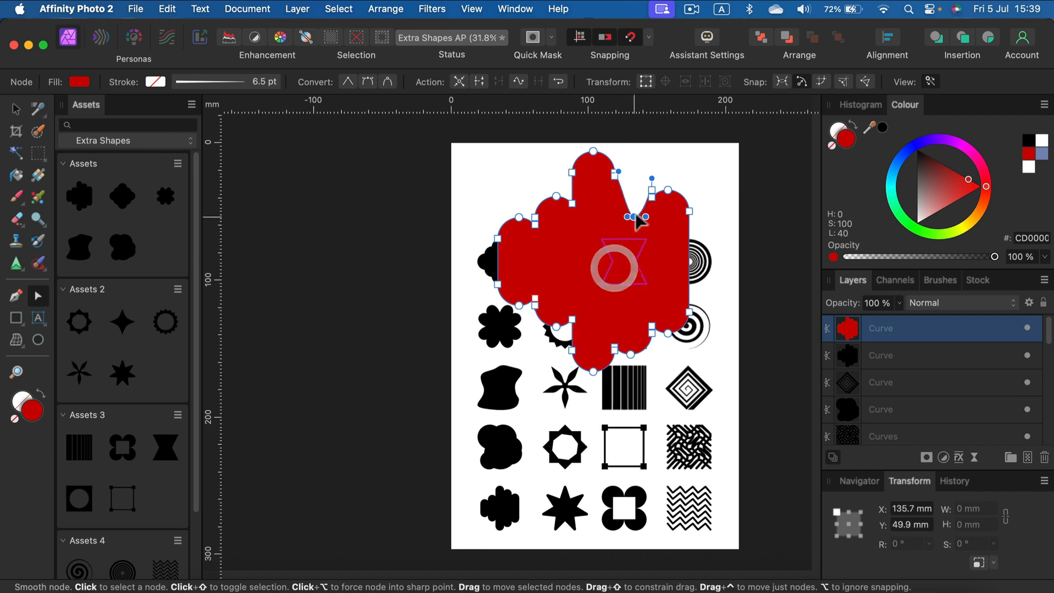
click(15, 109)
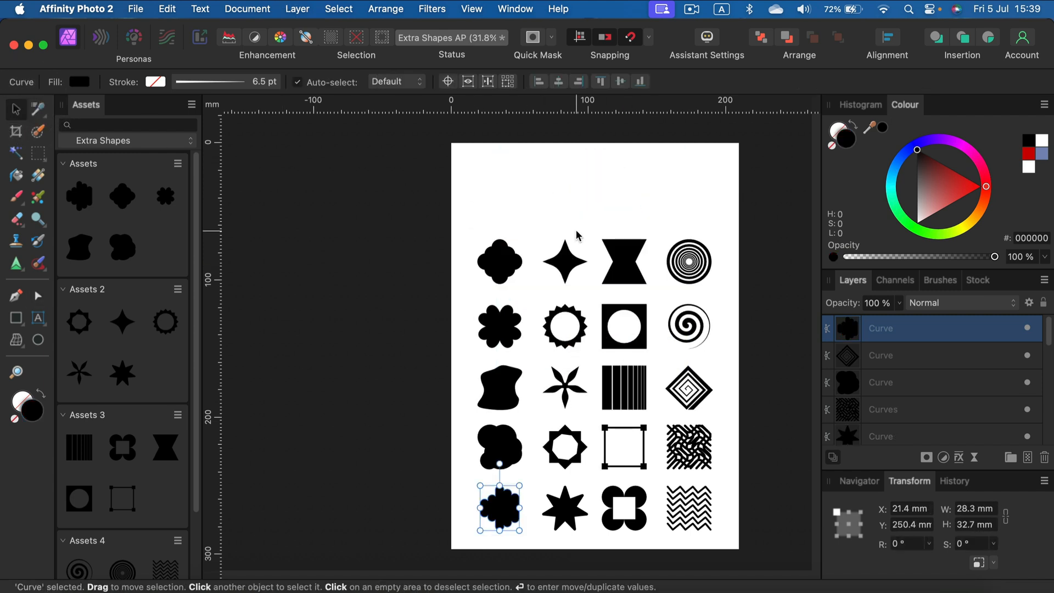
mouse_move(125, 206)
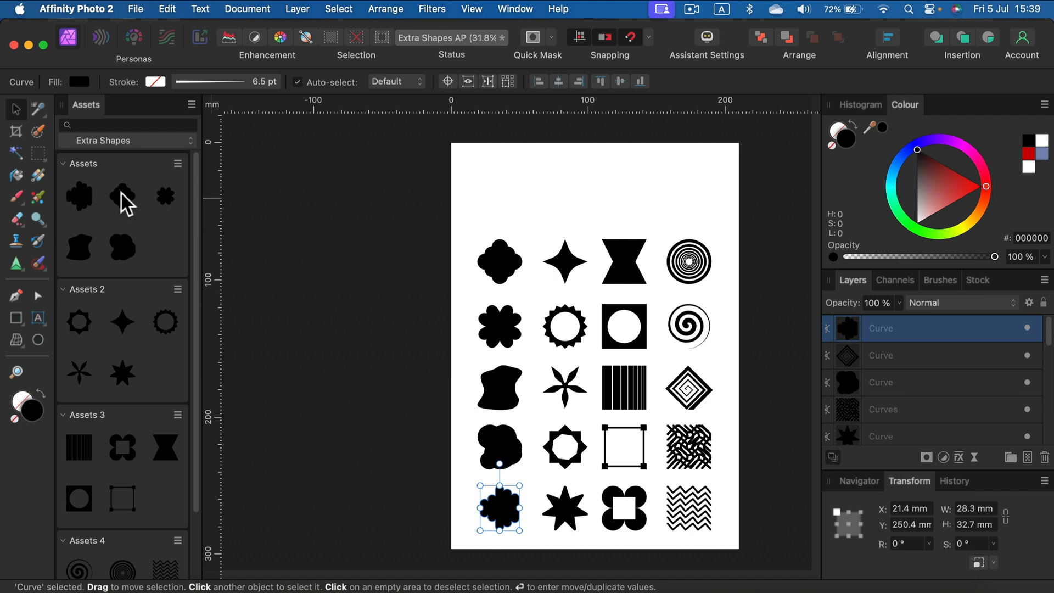
mouse_move(125, 327)
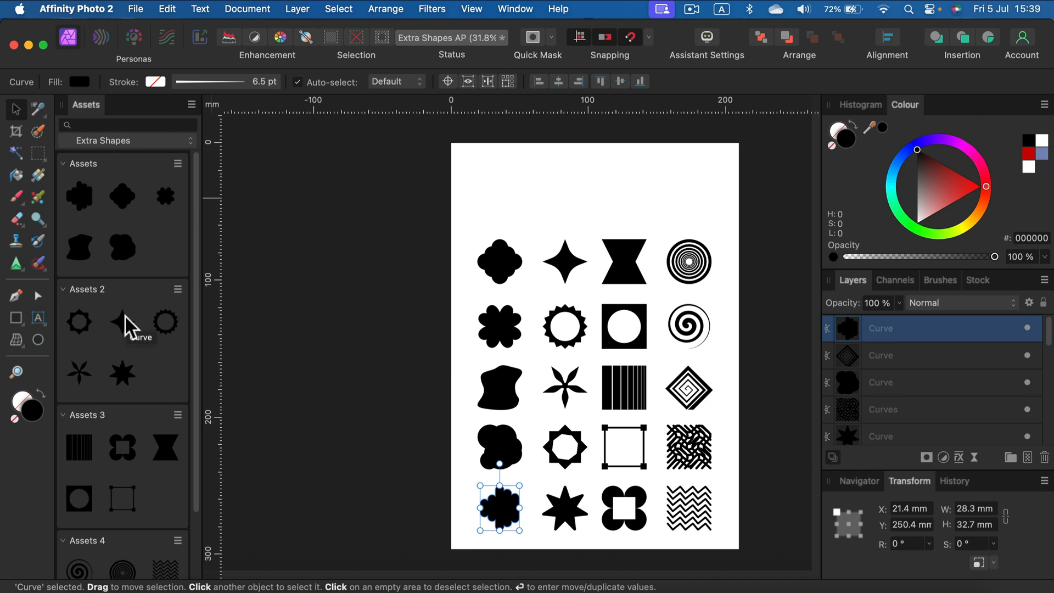
Set the Extra Shapes asset thumbnails to display on a Checkerboard background
click(191, 104)
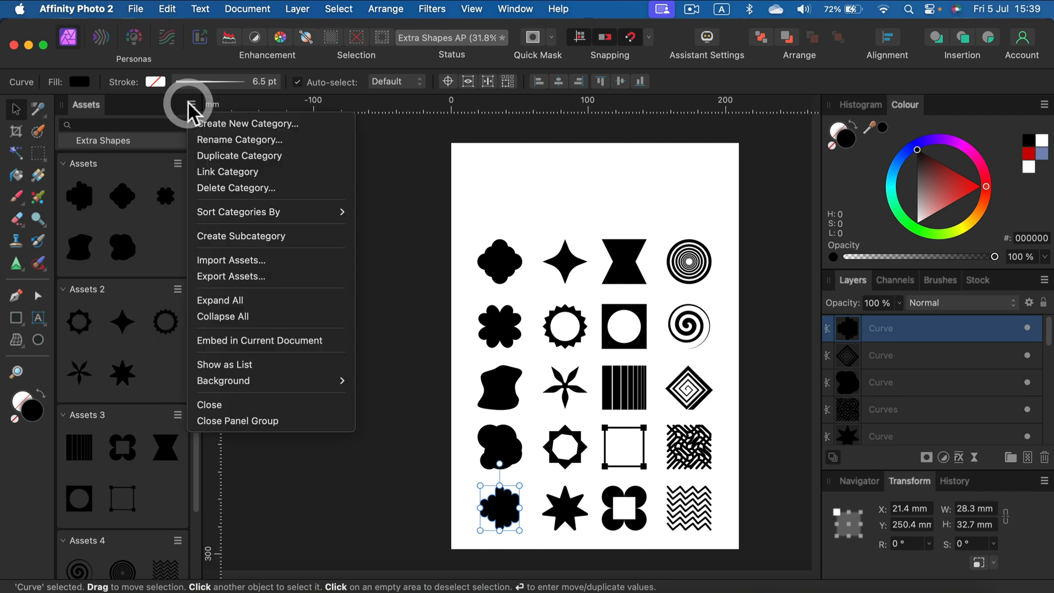
mouse_move(274, 387)
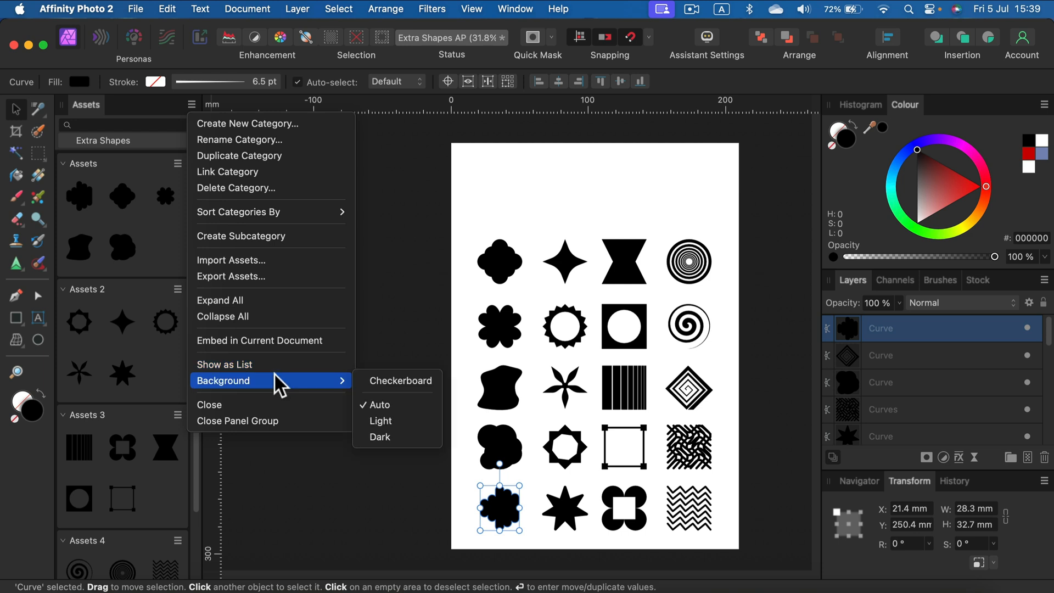
mouse_move(391, 398)
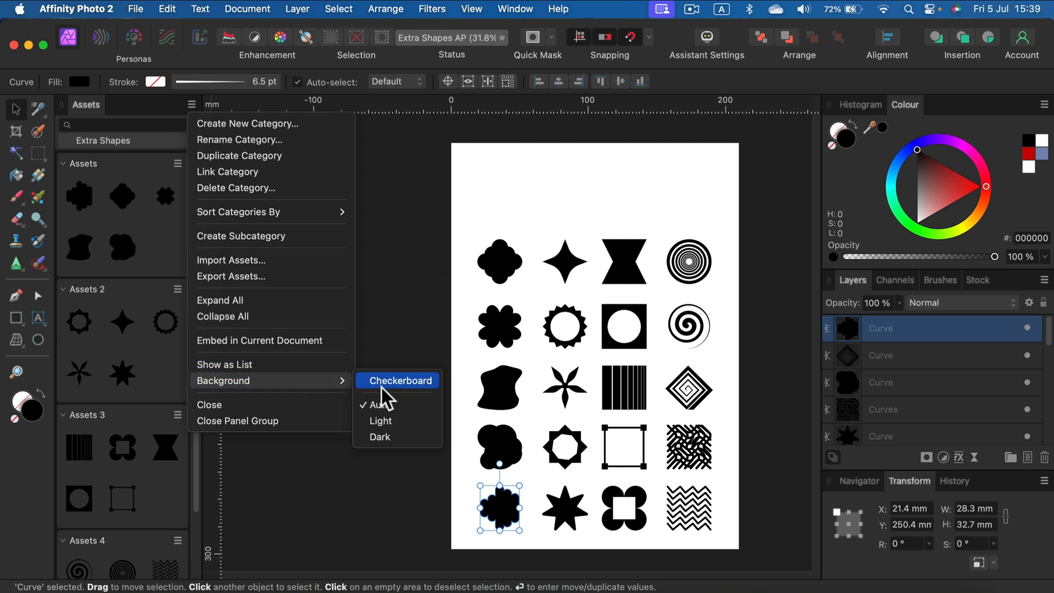
click(400, 380)
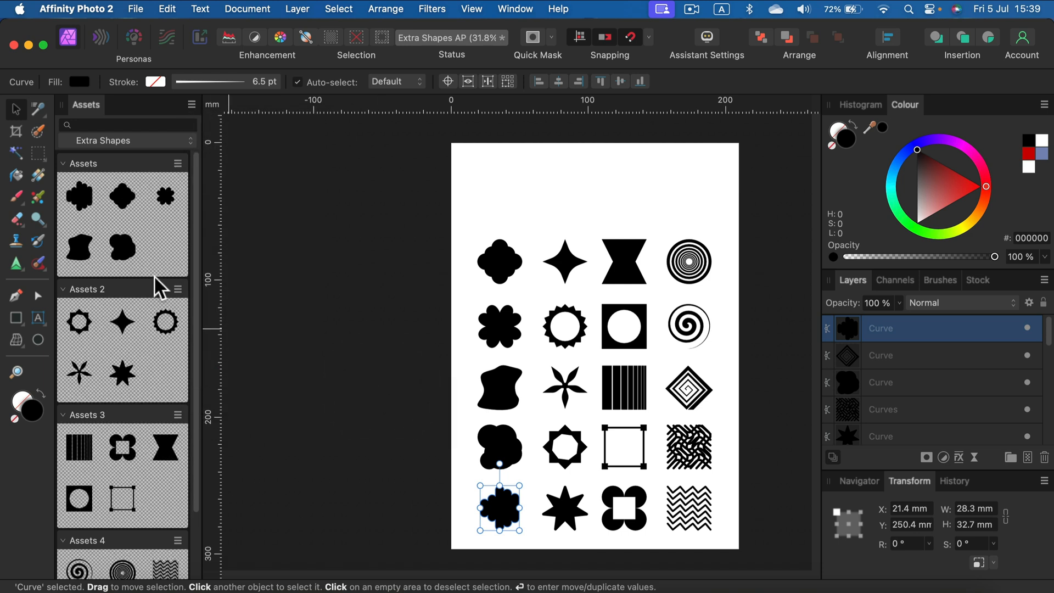
mouse_move(125, 396)
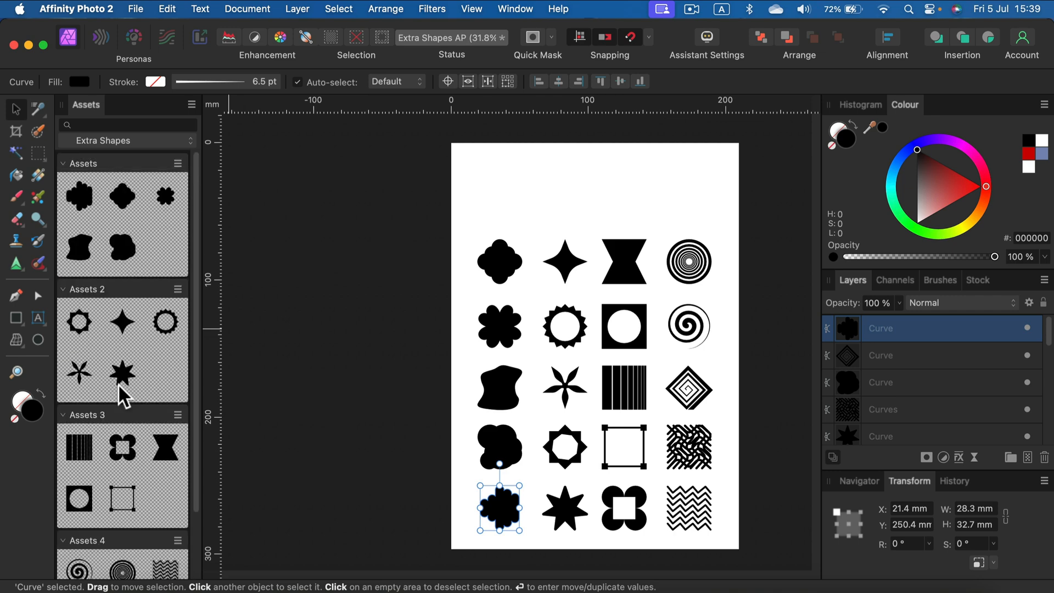
mouse_move(116, 382)
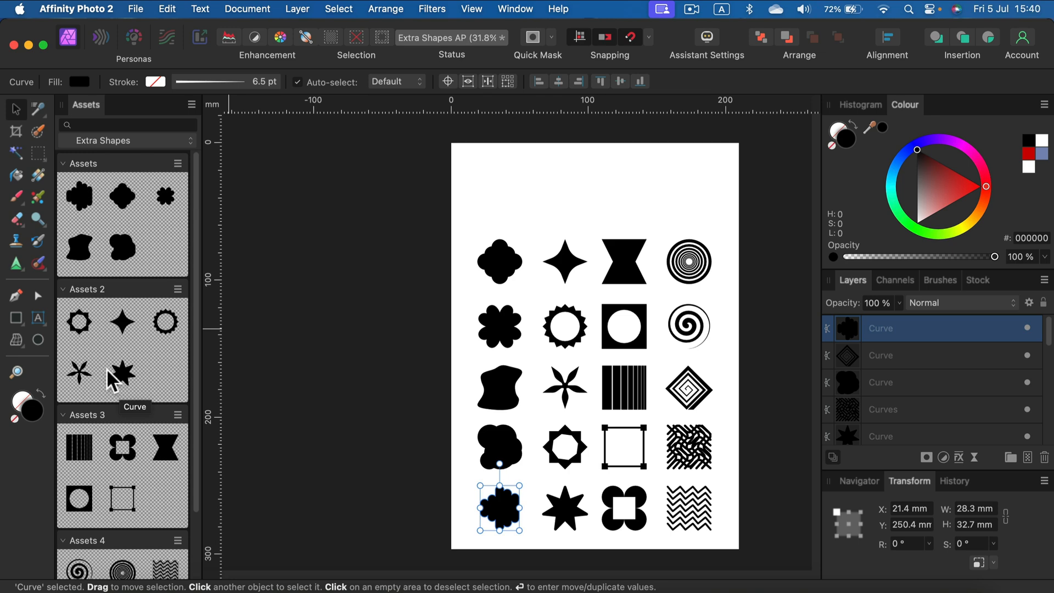
mouse_move(104, 377)
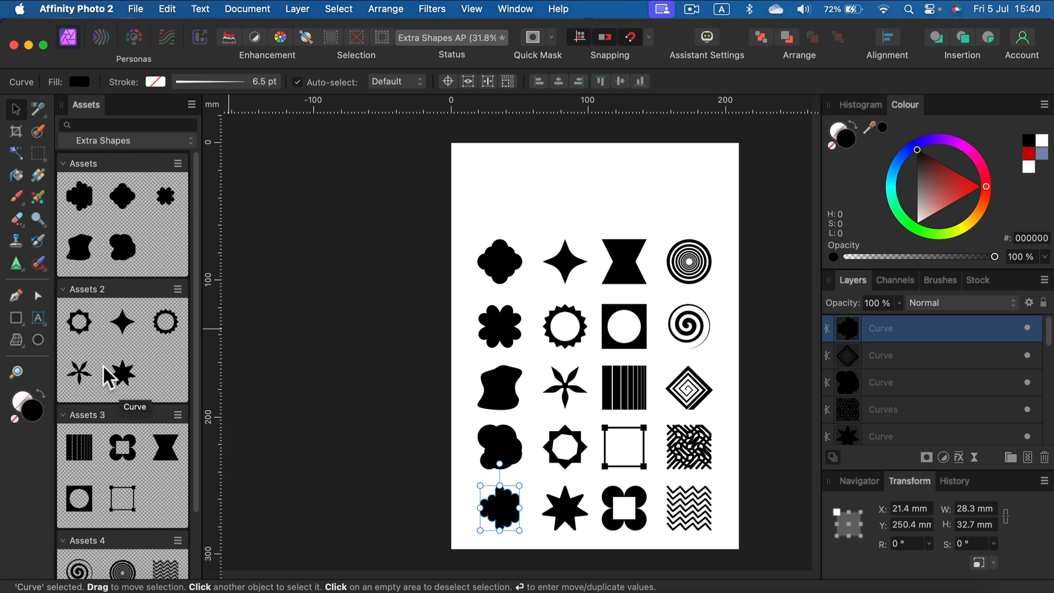
Choose Embed in Current Document for the Extra Shapes category
click(191, 103)
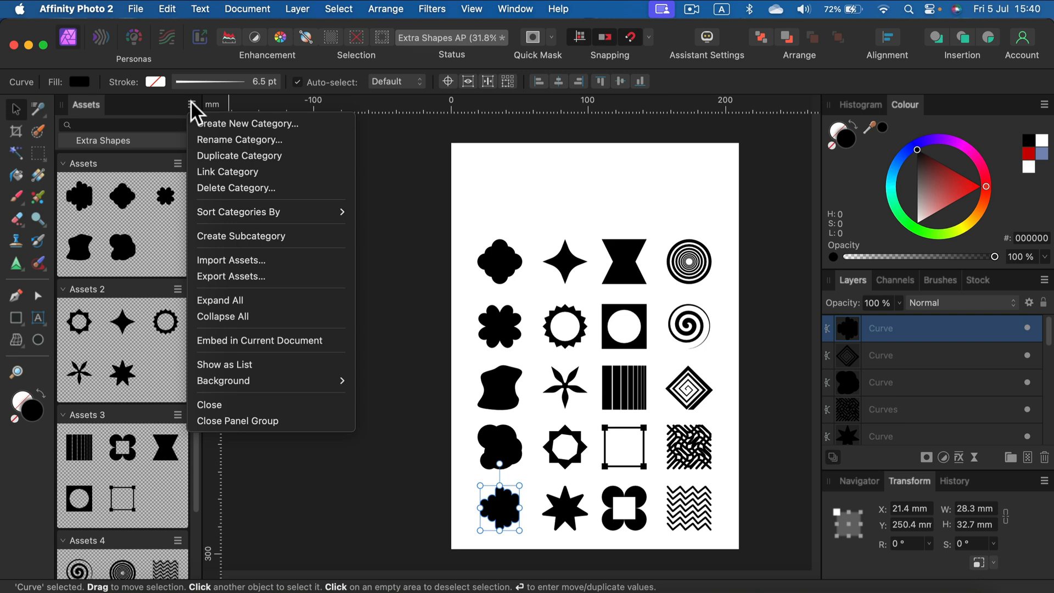
mouse_move(219, 290)
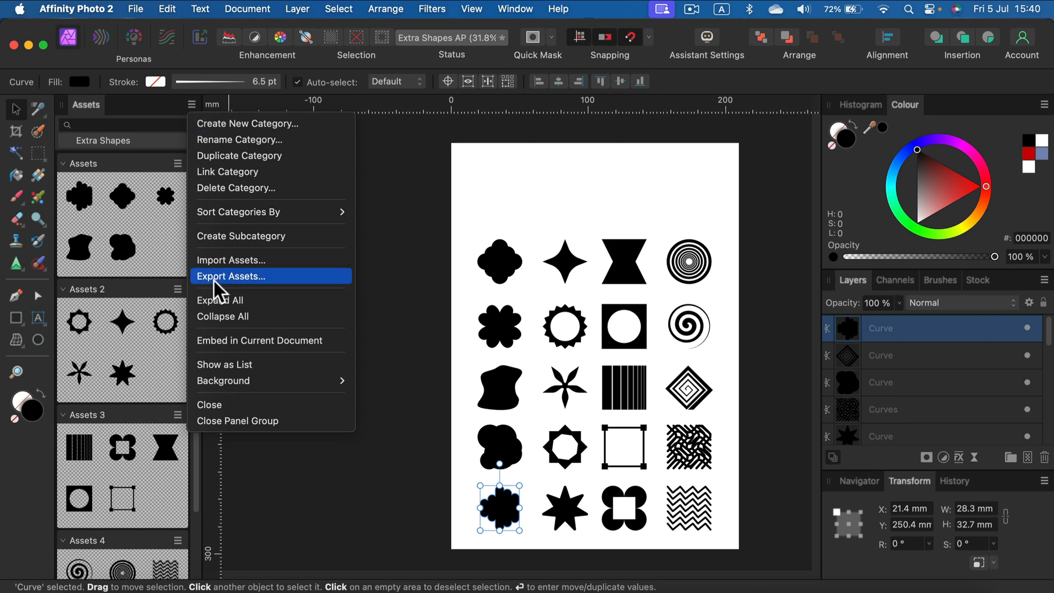
mouse_move(248, 301)
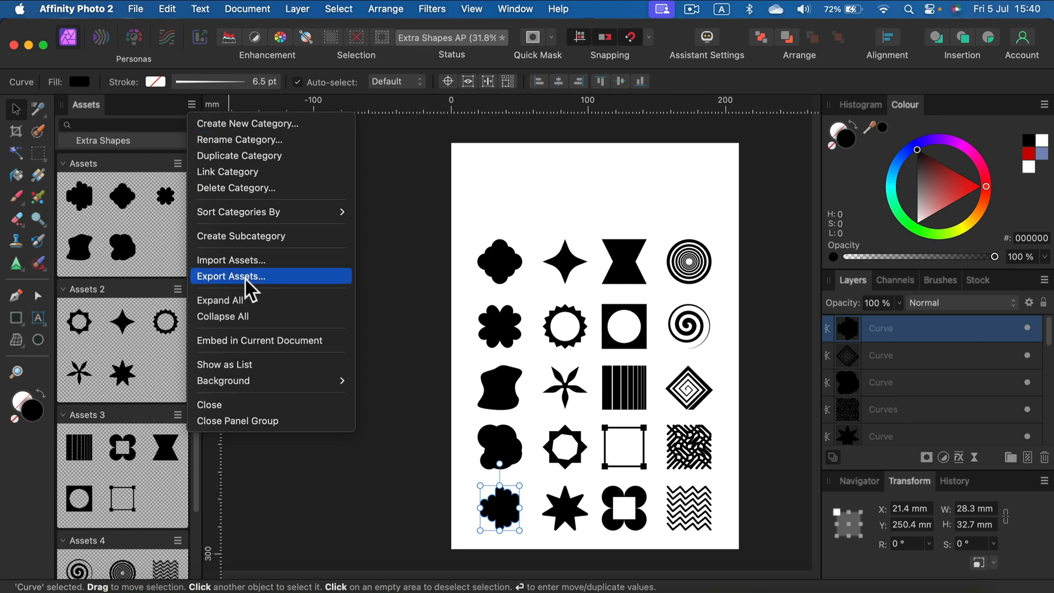
mouse_move(246, 294)
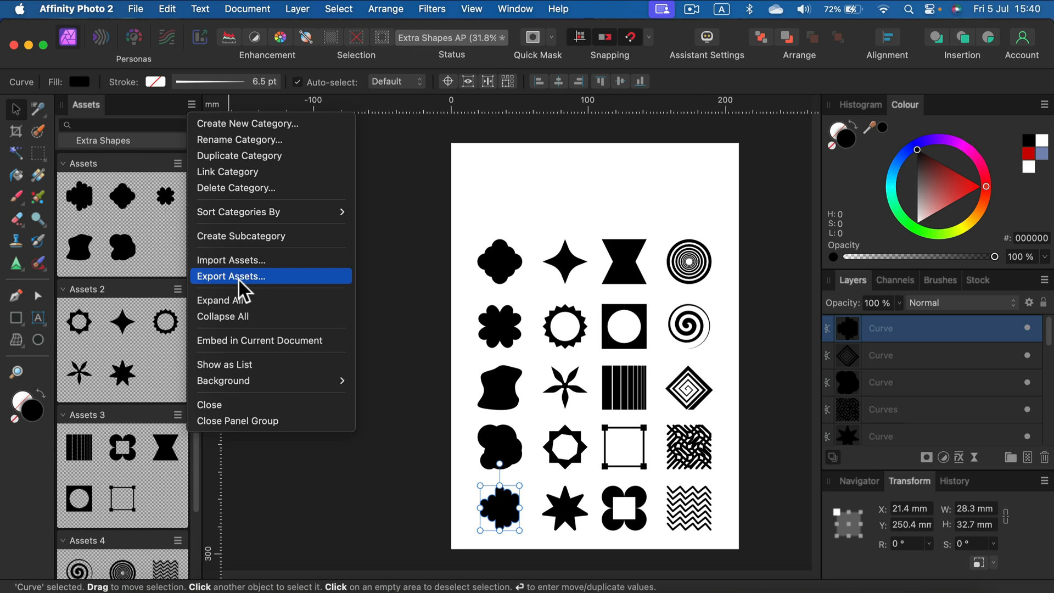
mouse_move(250, 271)
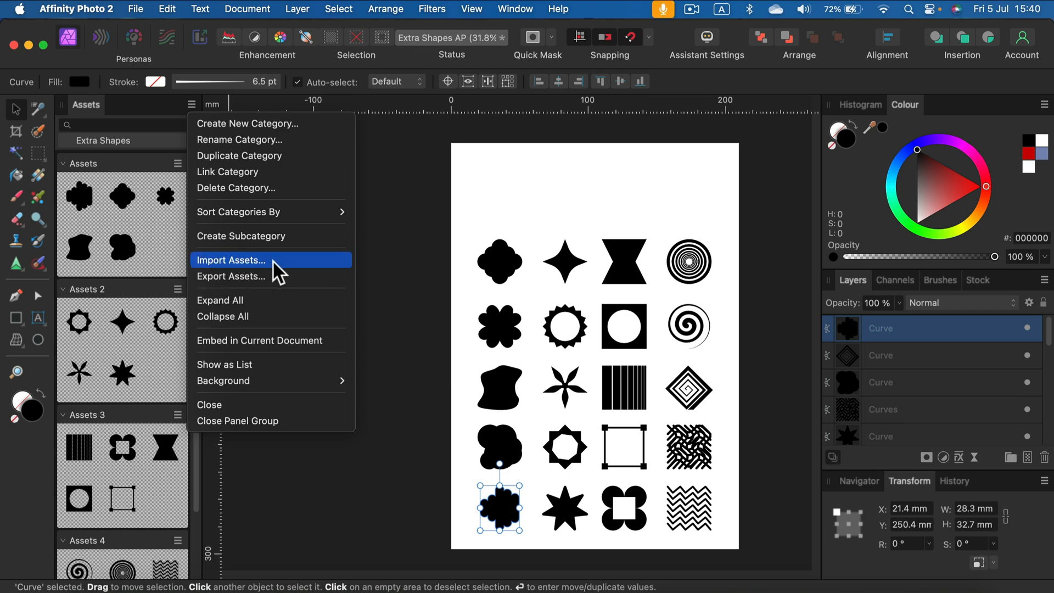
mouse_move(259, 288)
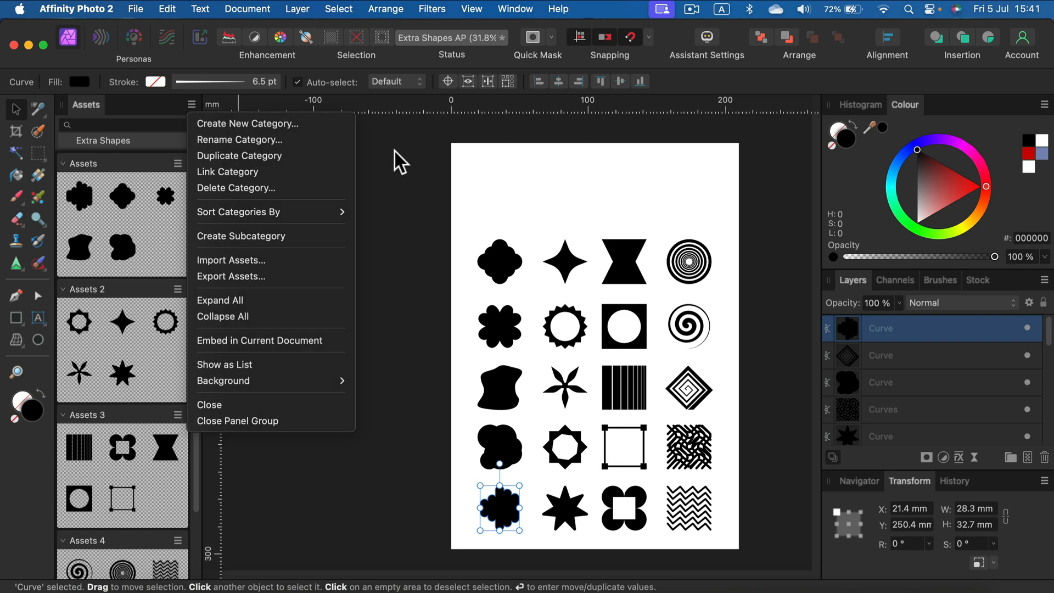
mouse_move(399, 216)
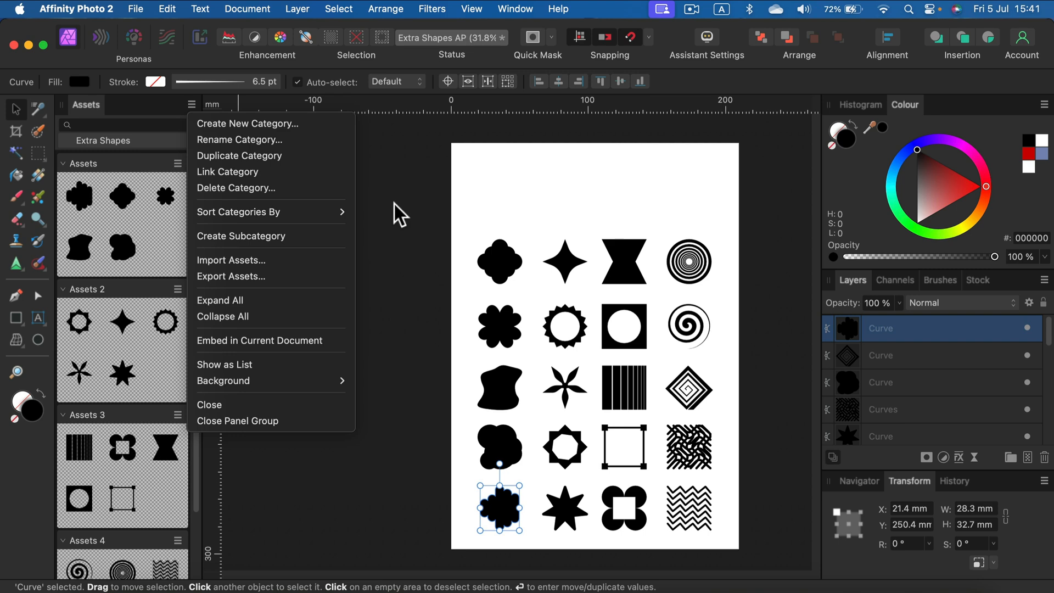
mouse_move(237, 350)
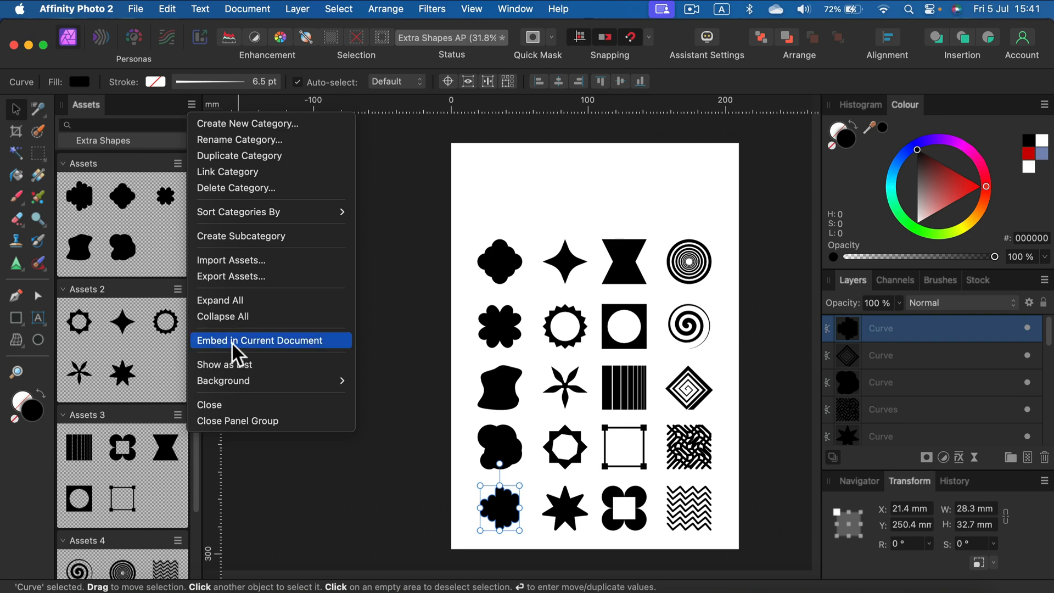
mouse_move(244, 358)
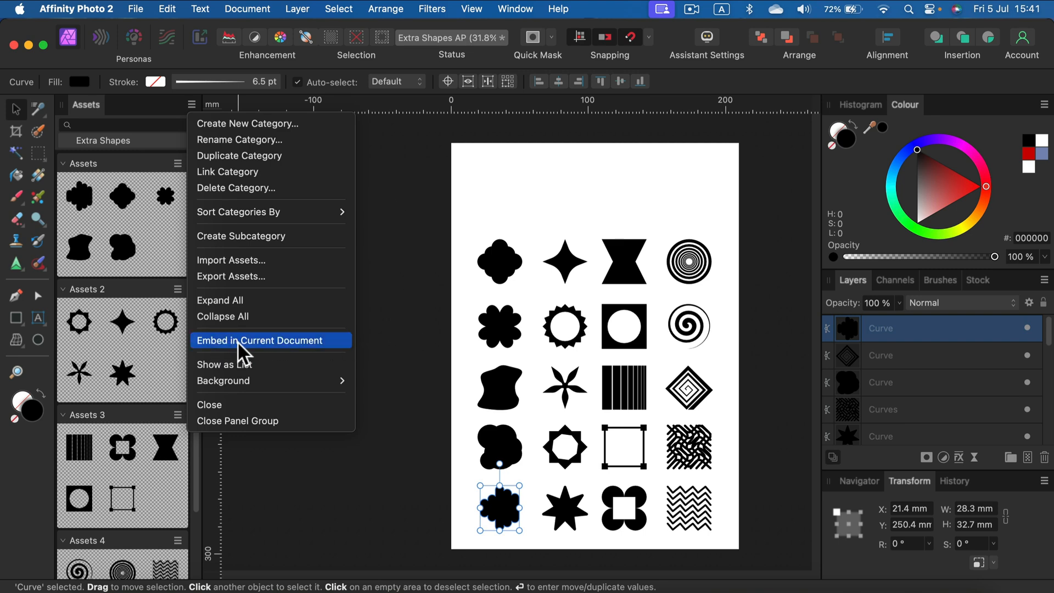
click(259, 340)
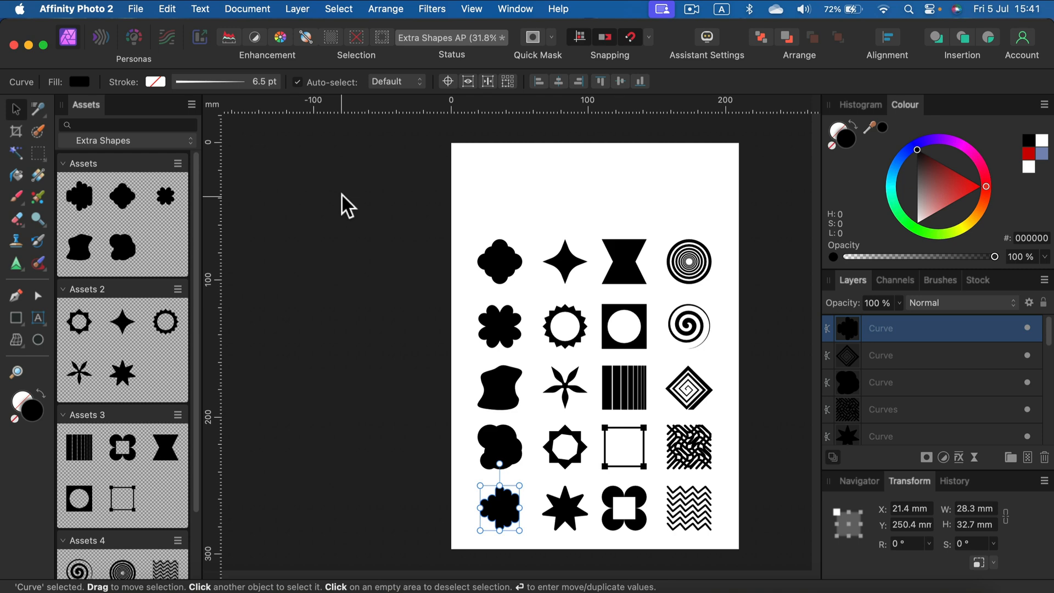
mouse_move(484, 503)
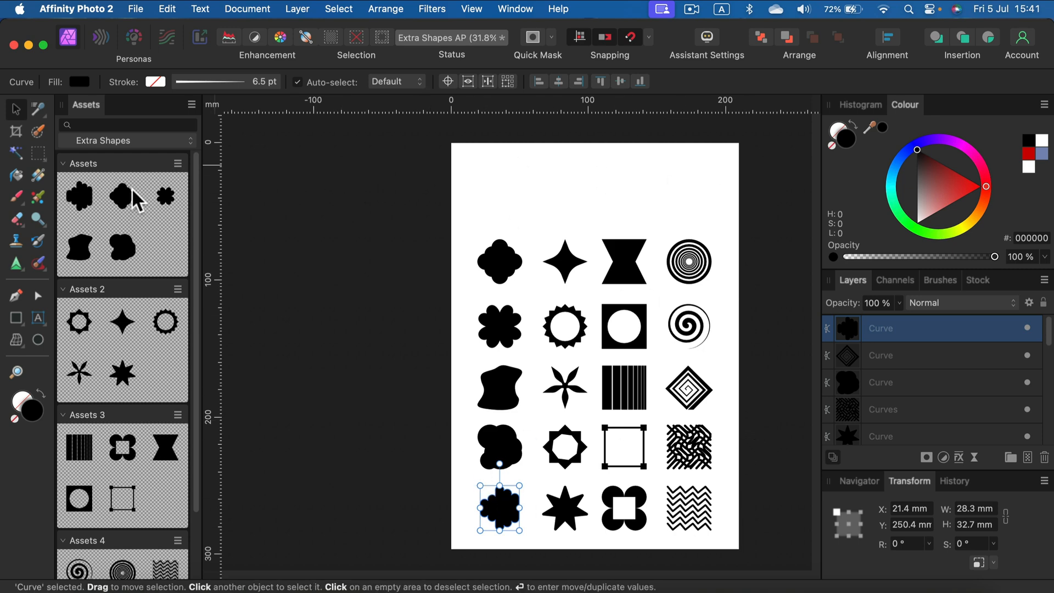
mouse_move(217, 208)
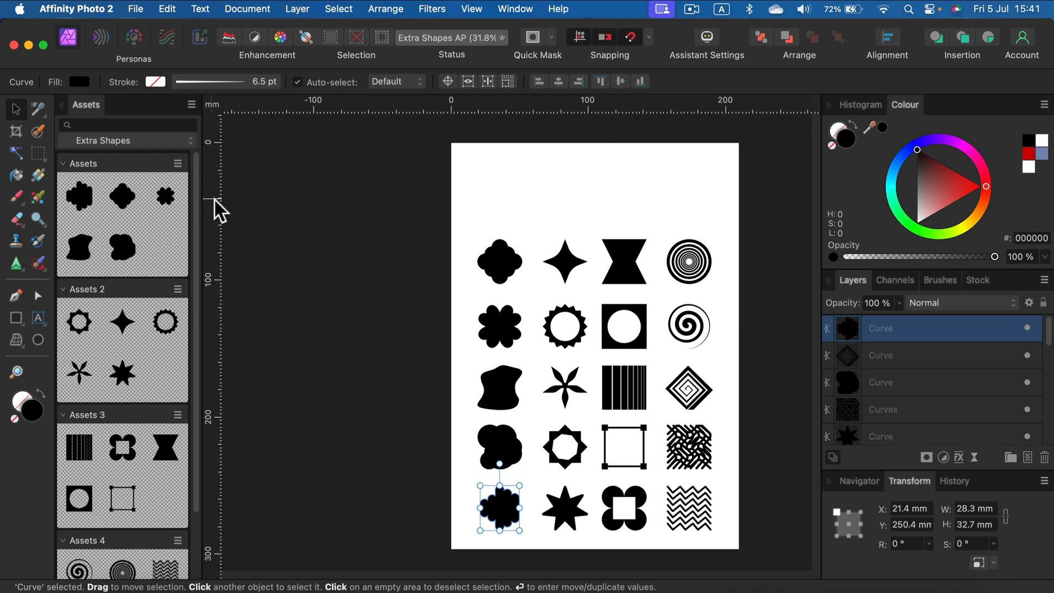
mouse_move(244, 207)
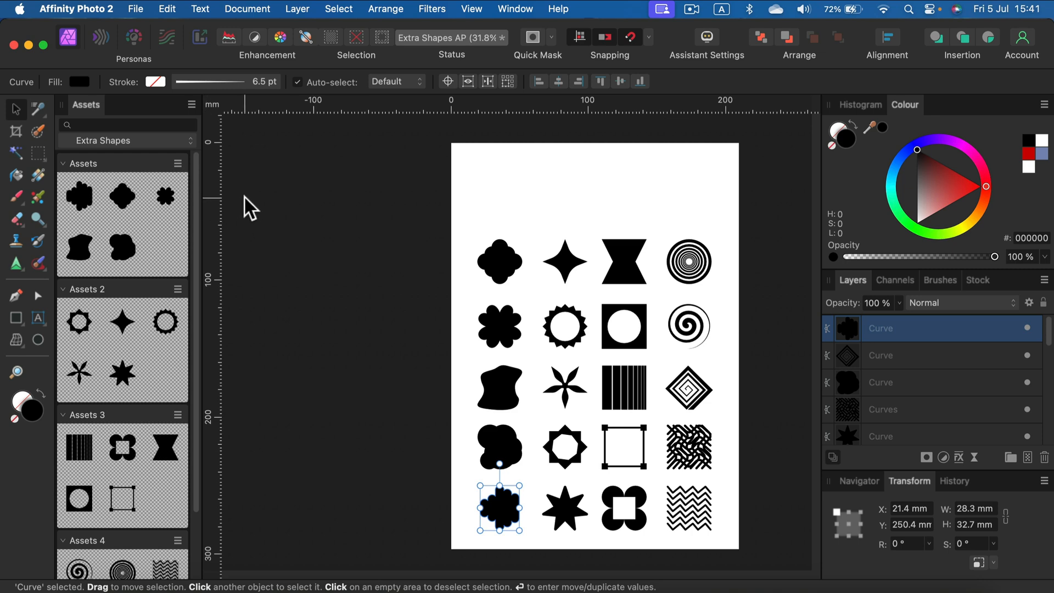
mouse_move(250, 195)
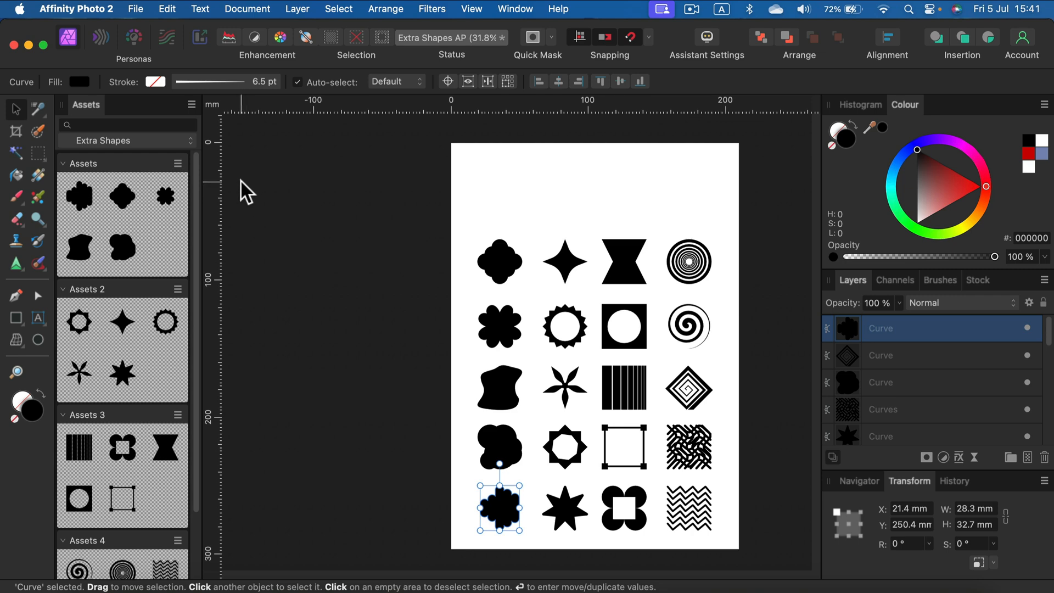
mouse_move(246, 170)
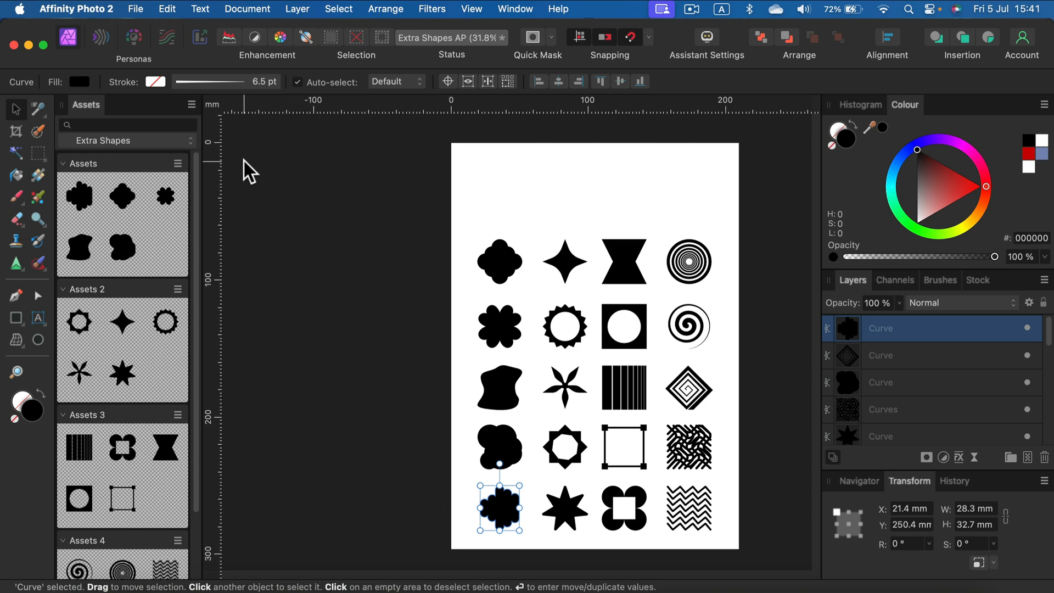
mouse_move(478, 178)
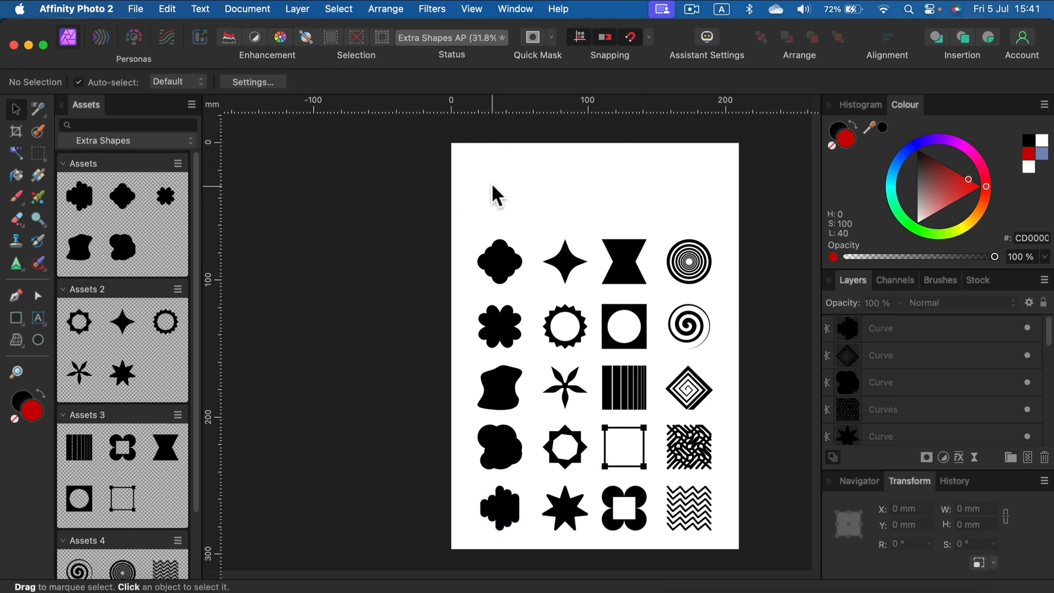
mouse_move(503, 178)
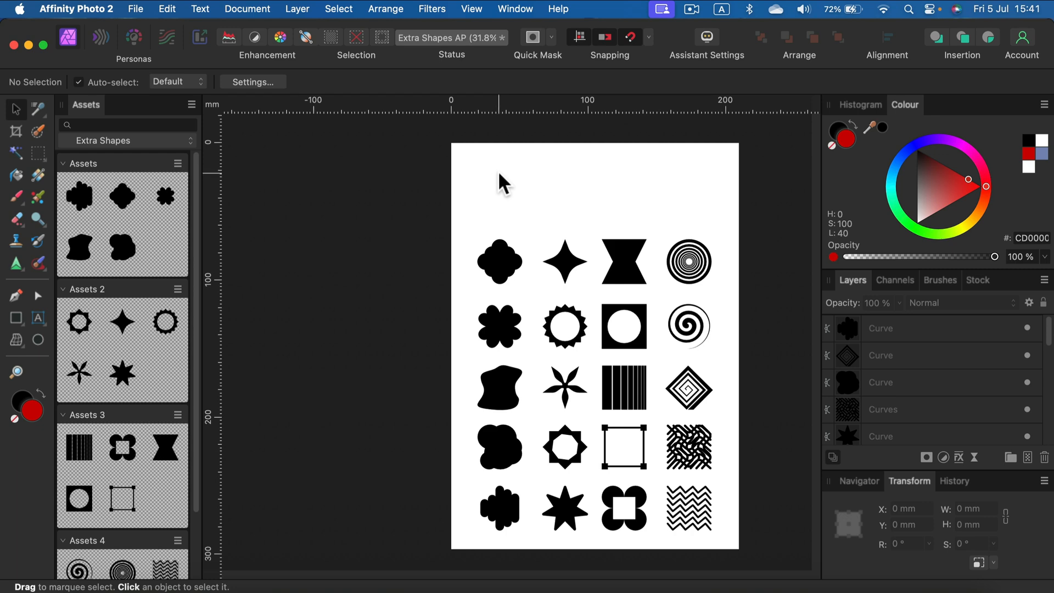
mouse_move(510, 187)
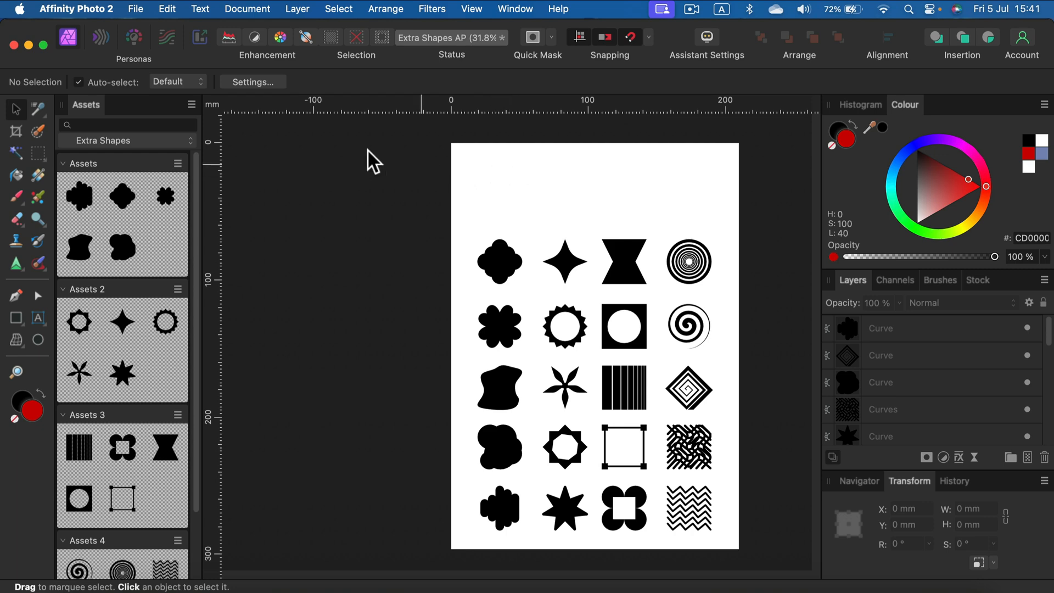
Reopen the Extra Shapes category options to confirm Embed in Current Document is ticked
click(191, 104)
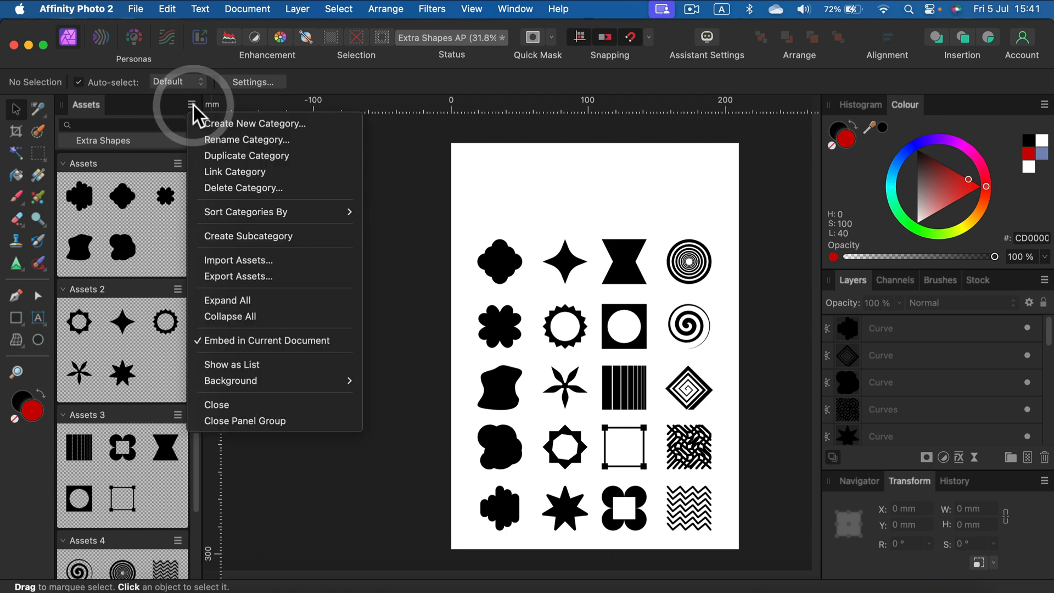
mouse_move(238, 261)
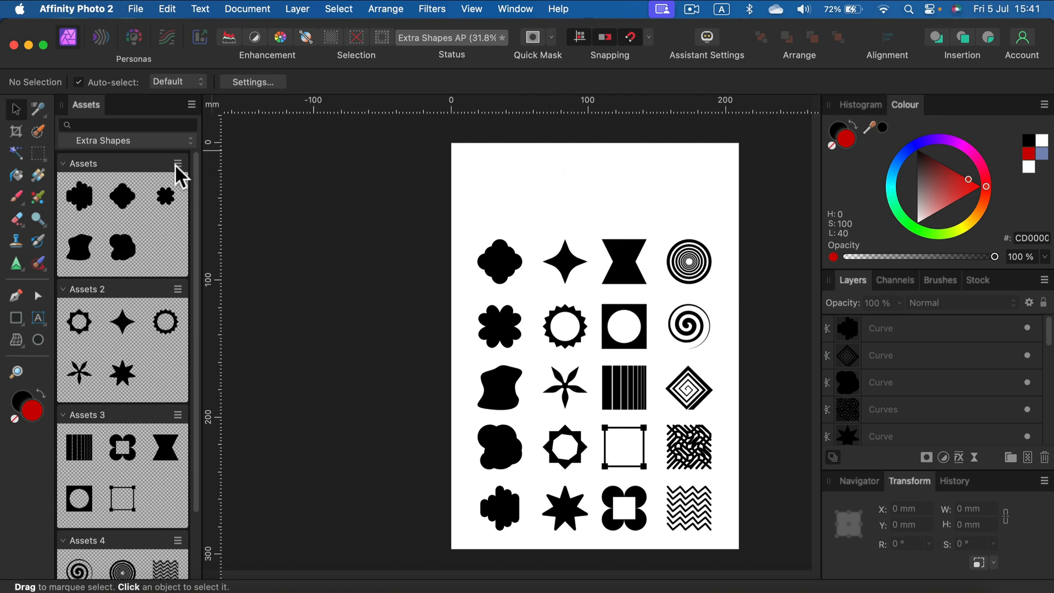
Bring up the Rename, Delete and Sort options for the first 'Assets' subcategory
click(177, 163)
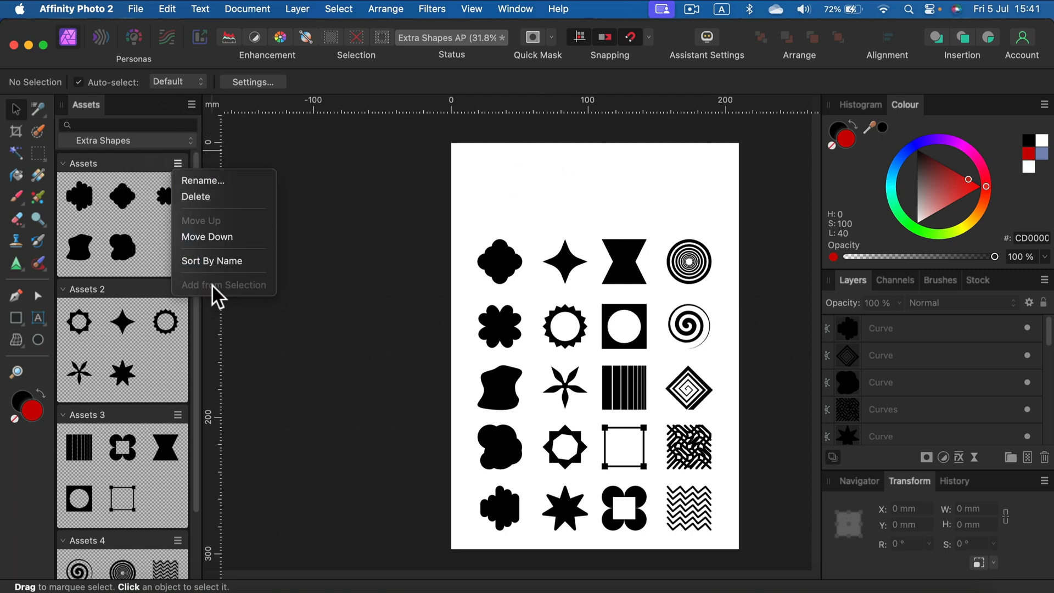